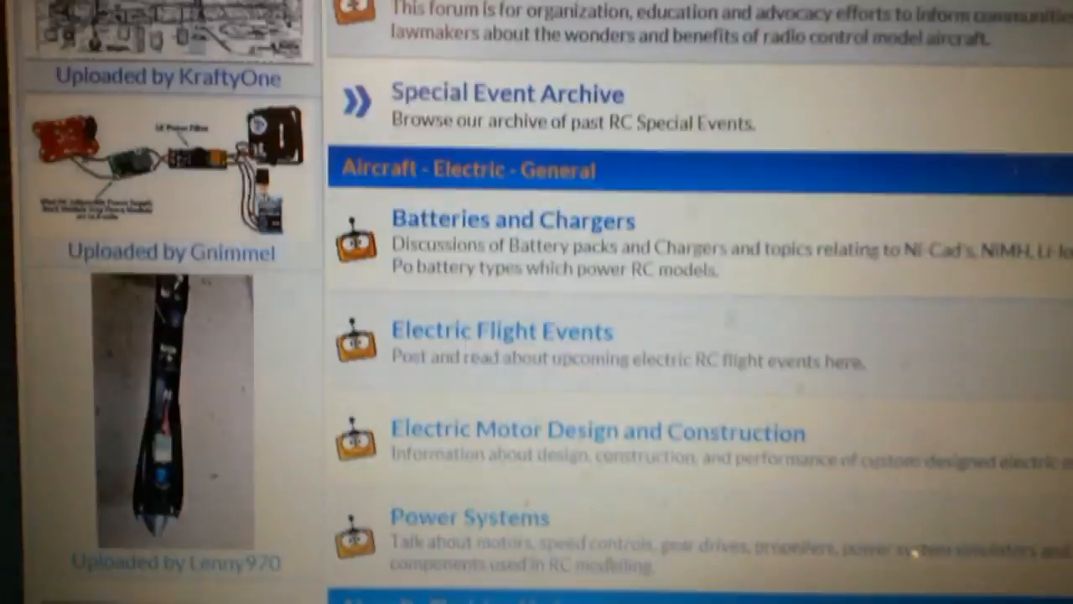
Scroll down the RCGroups forum index and open the Multirotor Talk forum.
scroll("down", 3)
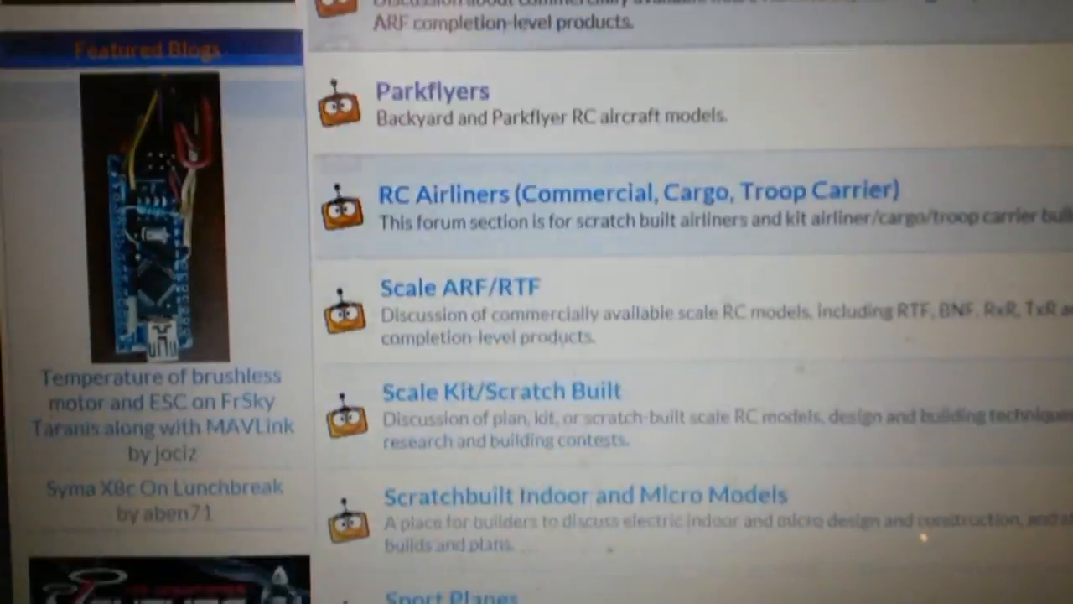
scroll("down", 3)
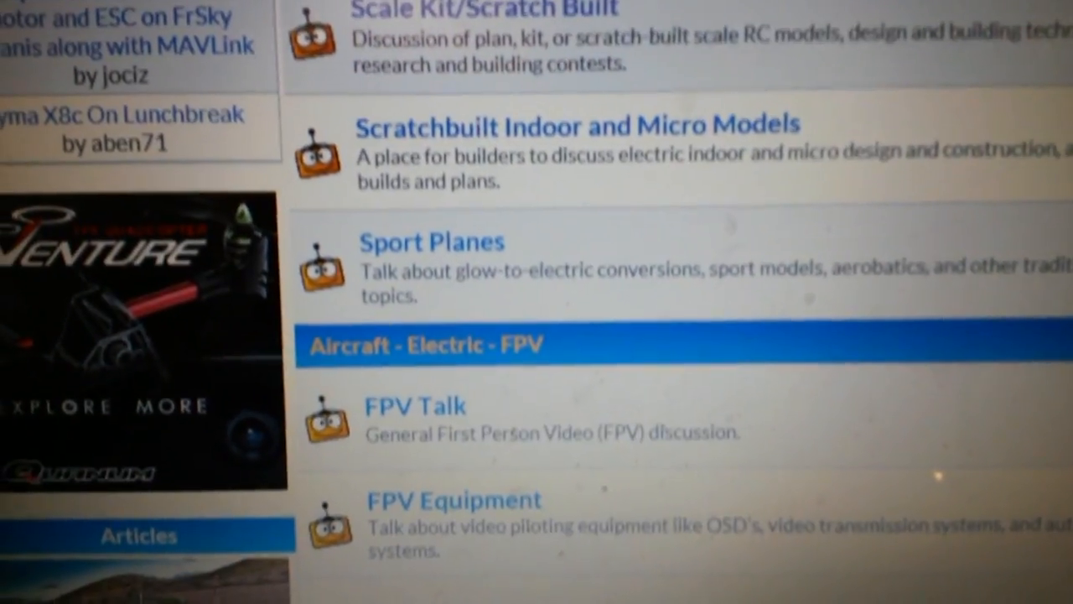
scroll("down", 3)
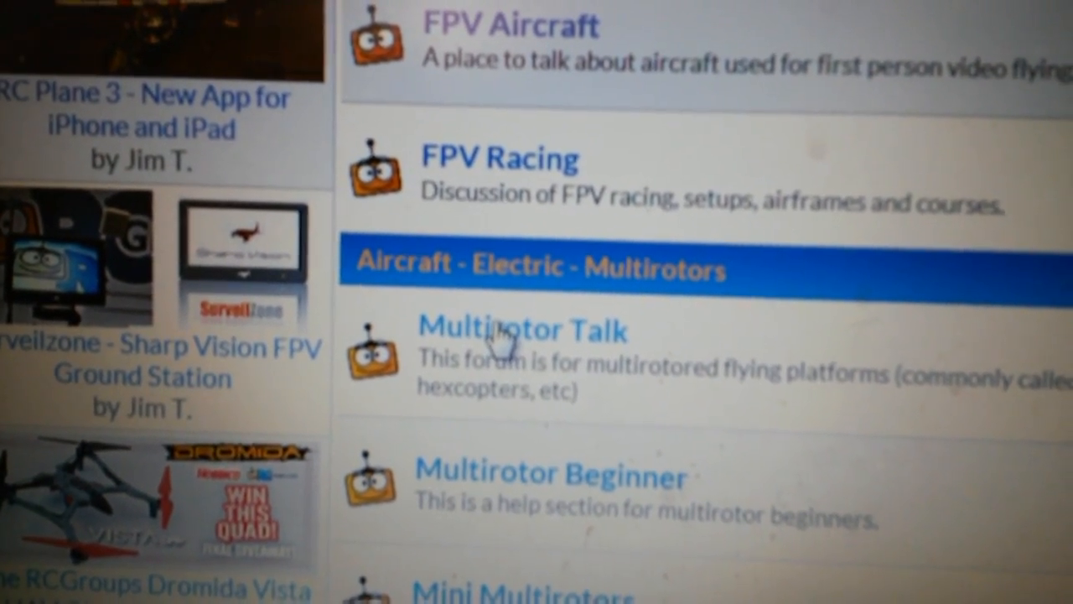
left_click(522, 329)
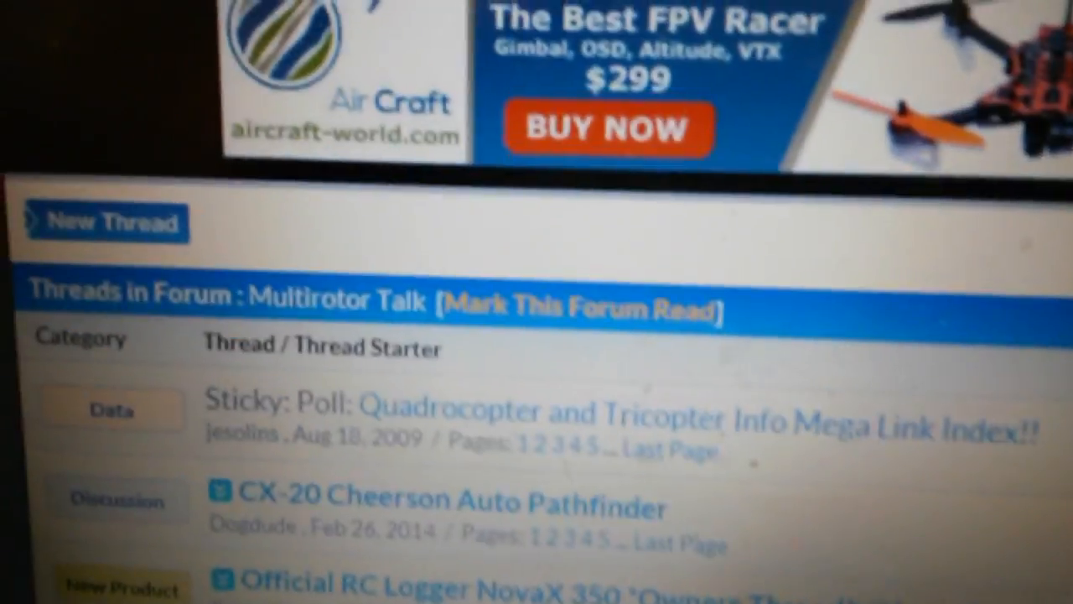
scroll("down", 3)
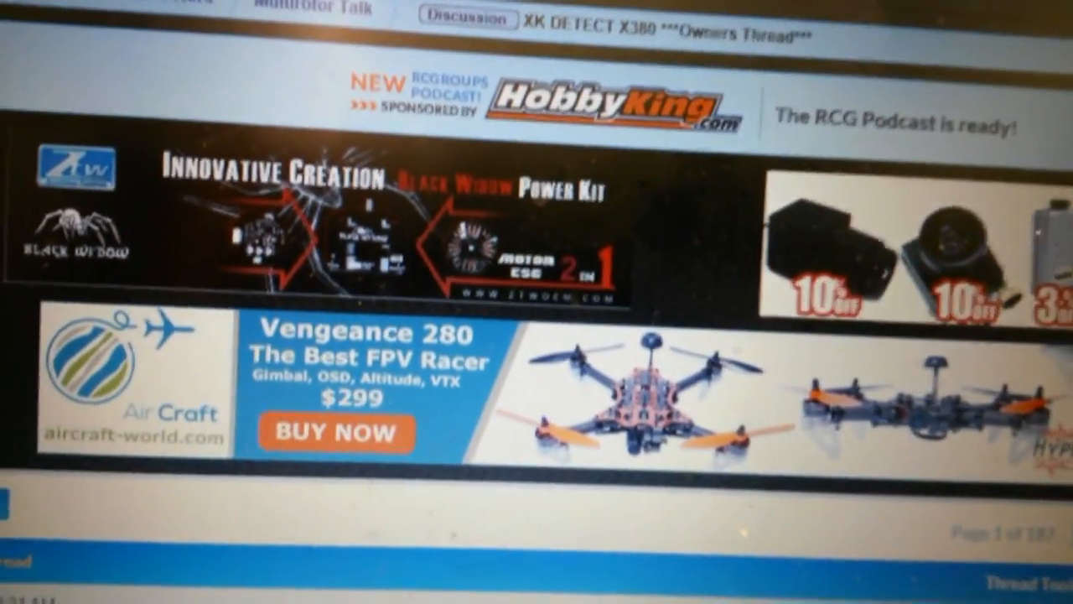
scroll("down", 3)
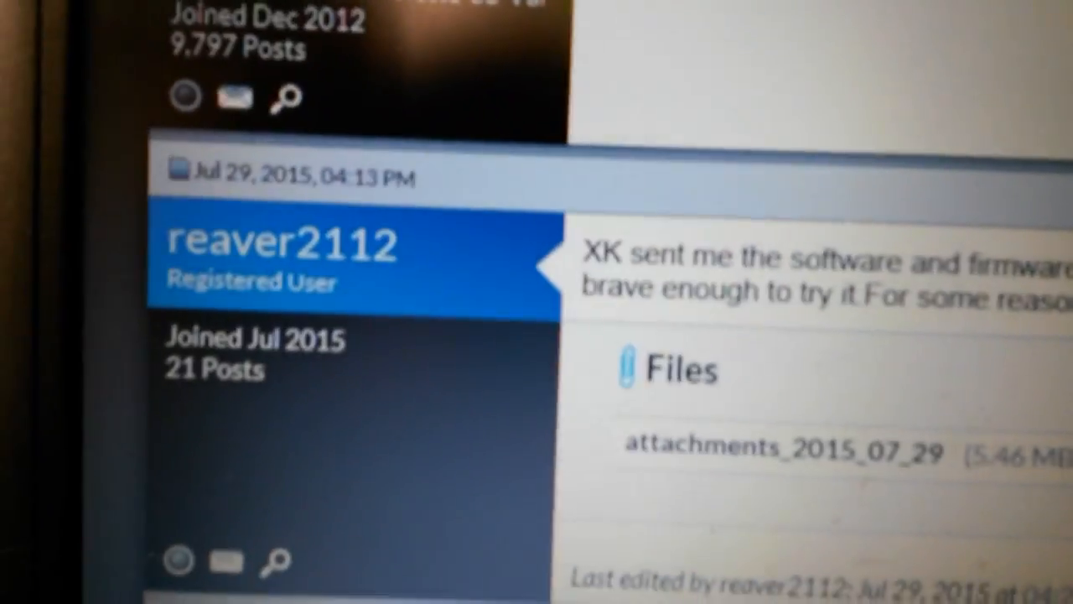
scroll("down", 3)
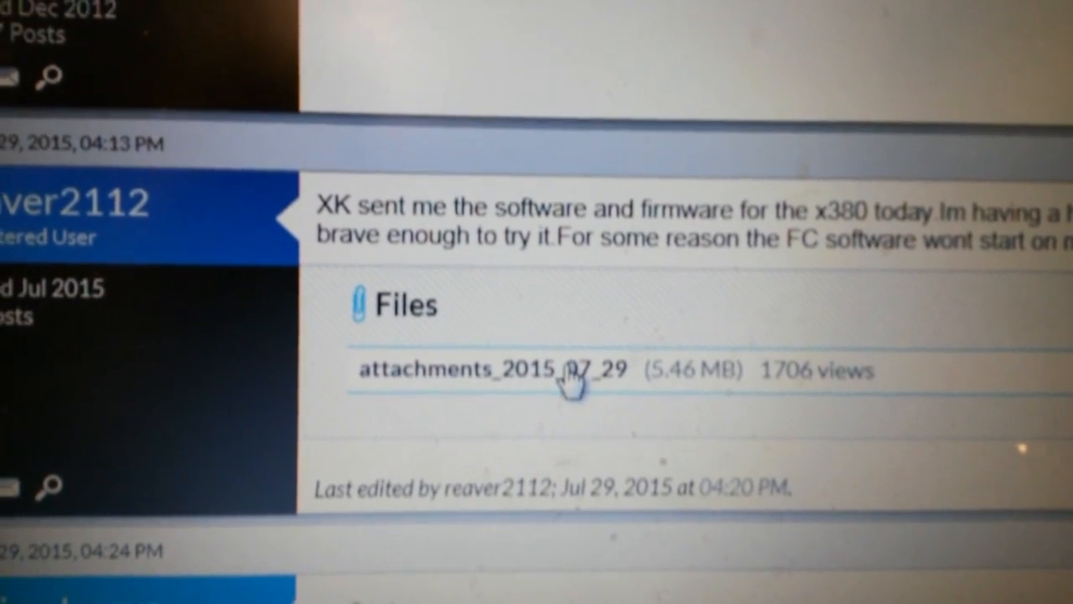
scroll("down", 3)
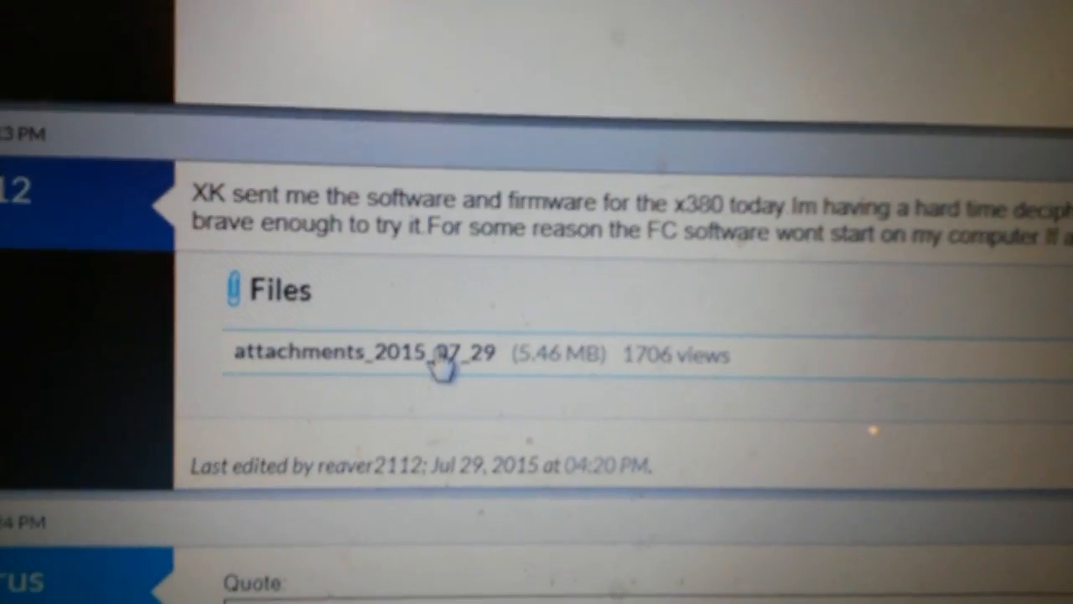
Save the attachments_2015_07_29 zip into a newly created 'x380 quad' folder.
left_click(360, 353)
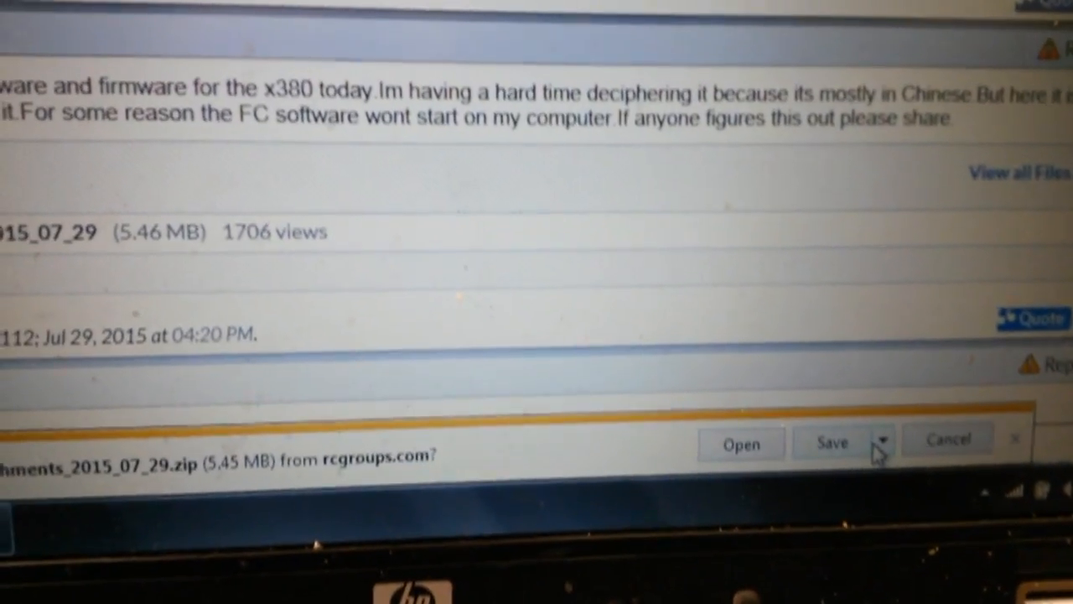
left_click(887, 442)
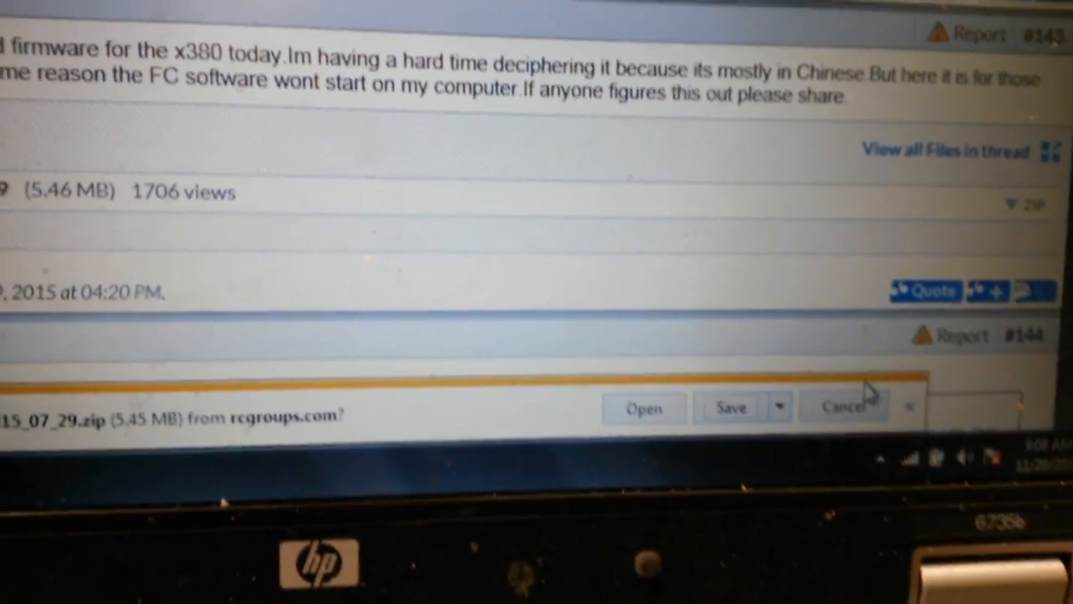
left_click(730, 407)
type("x380")
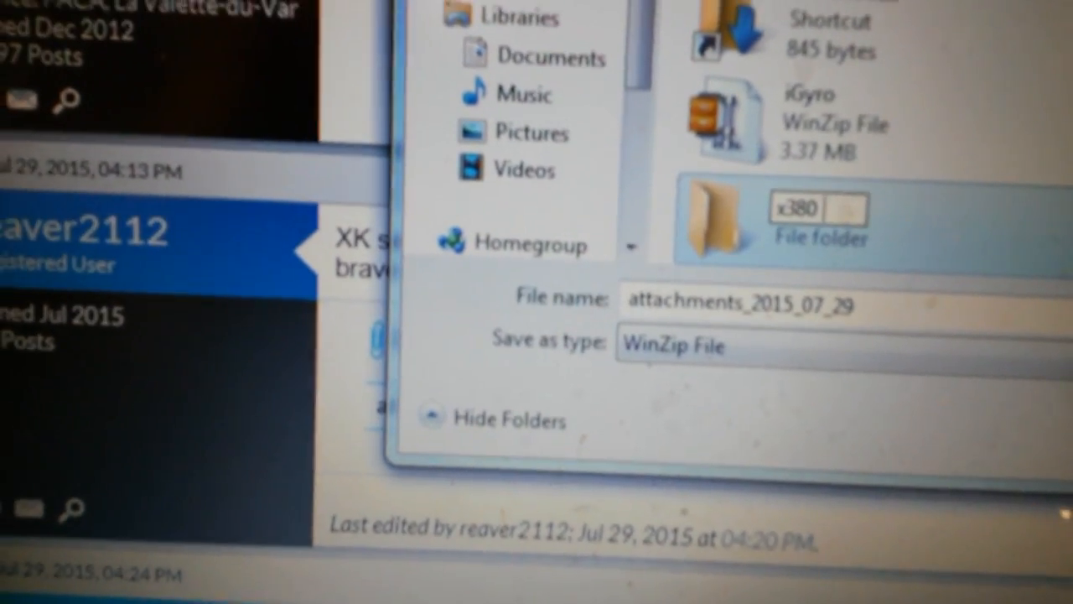
type("quae")
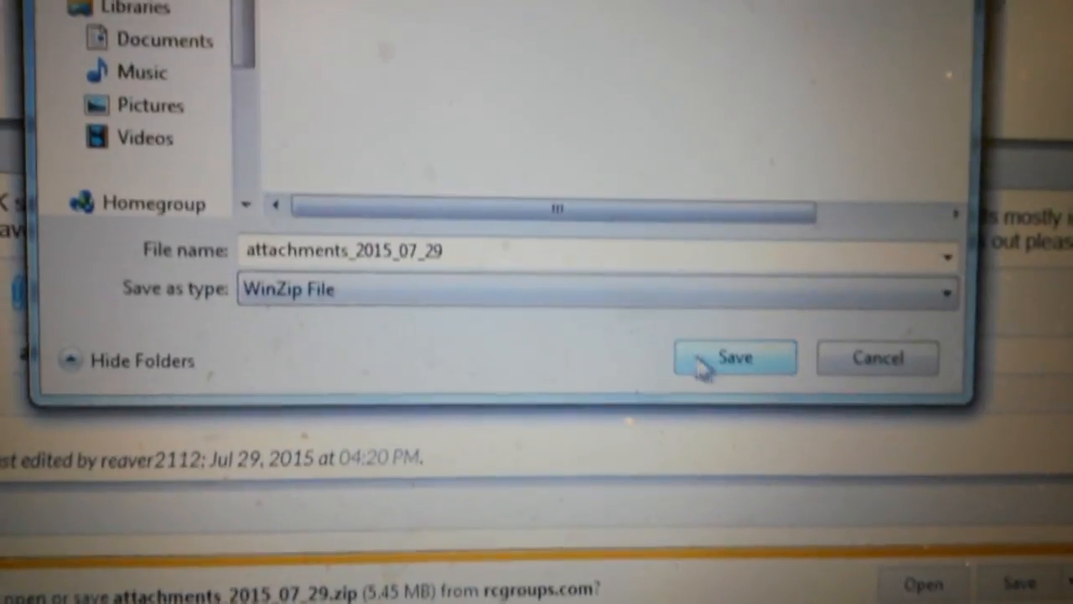
left_click(734, 357)
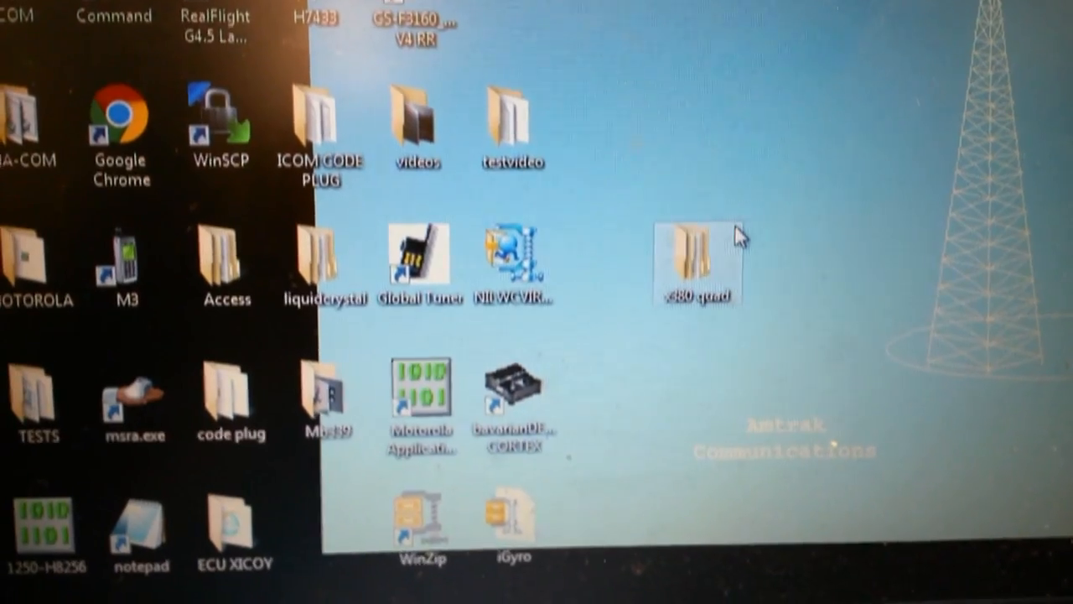
mouse_move(700, 243)
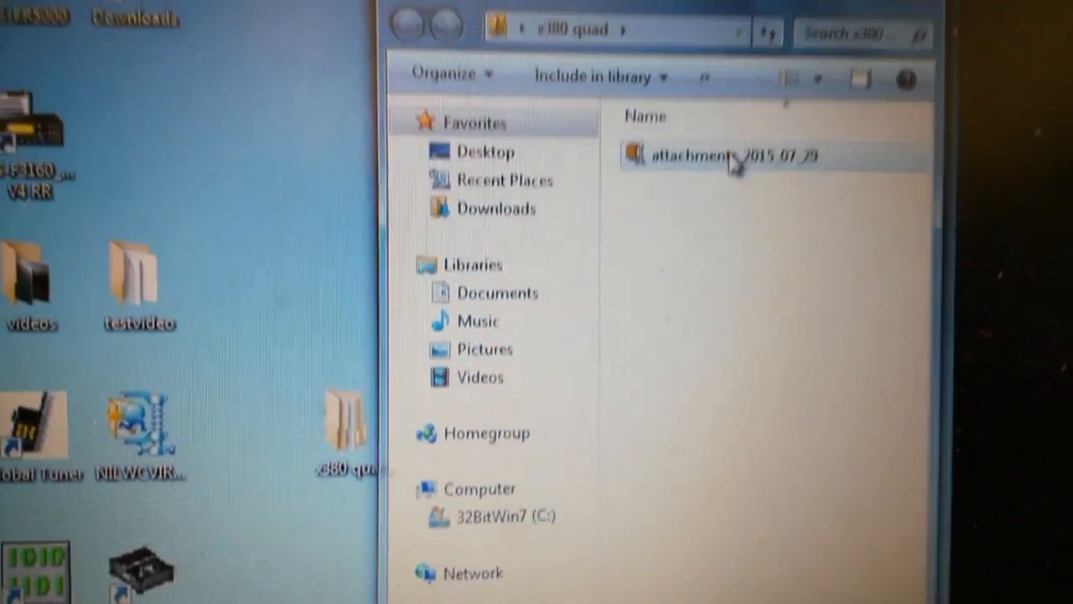
Extract the attachments zip into x380 quad with WinZip's evaluation version.
right_click(687, 156)
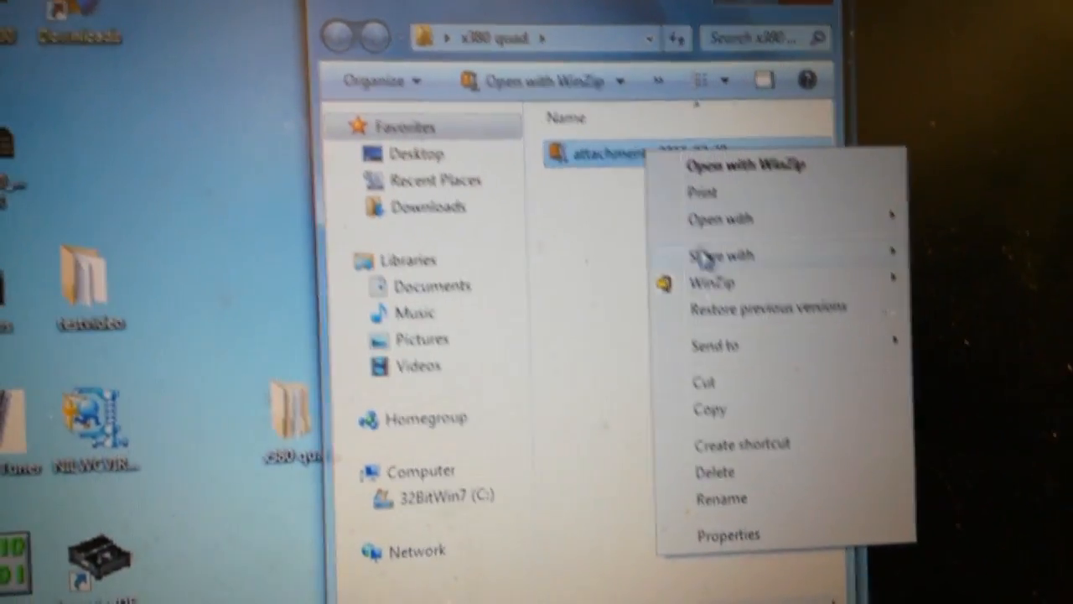
left_click(711, 282)
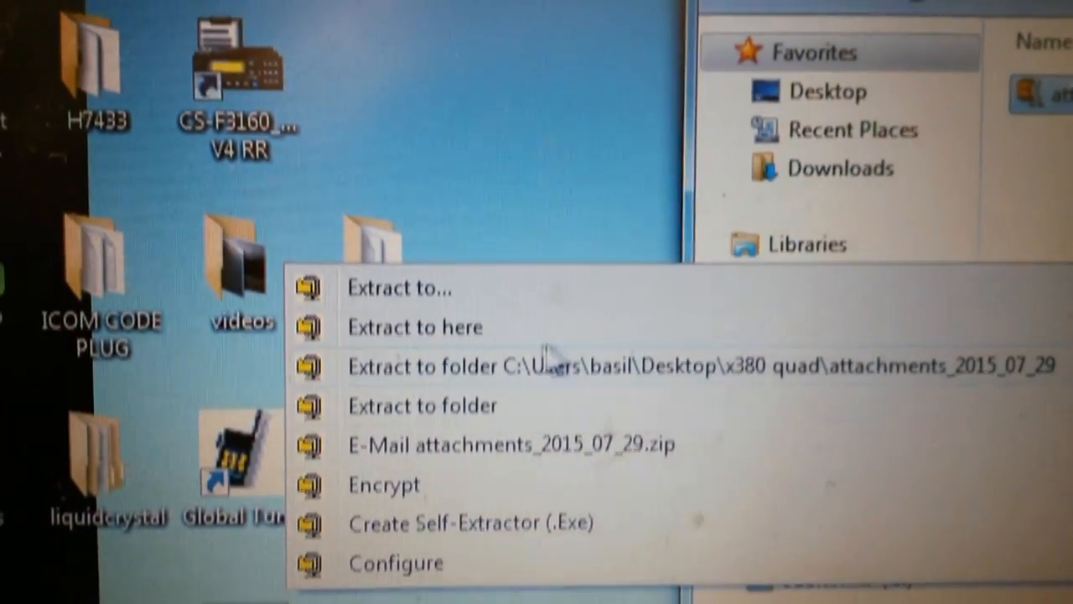
left_click(422, 365)
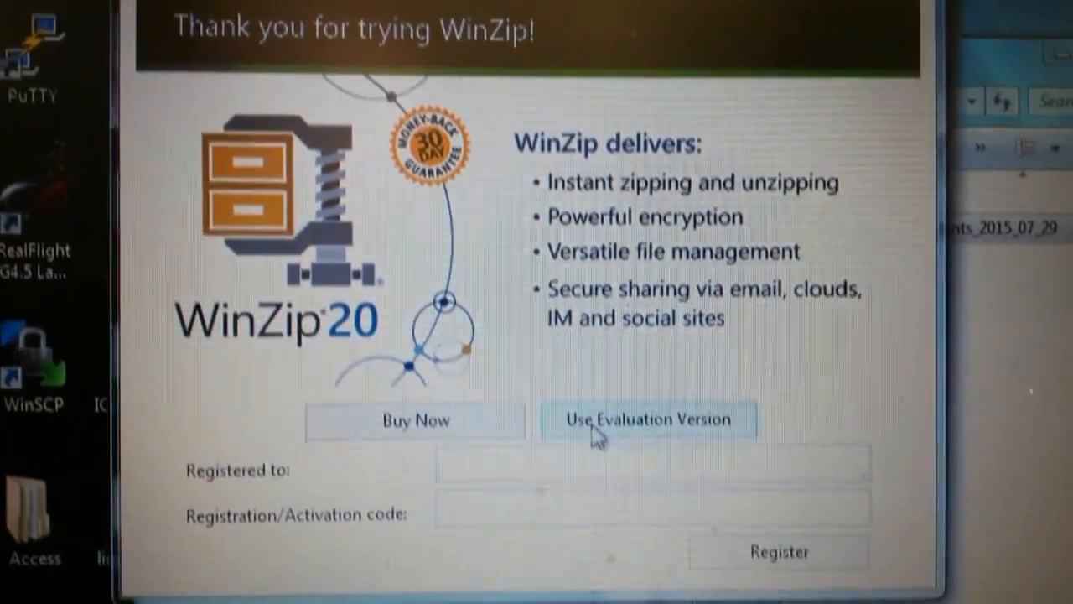
left_click(648, 419)
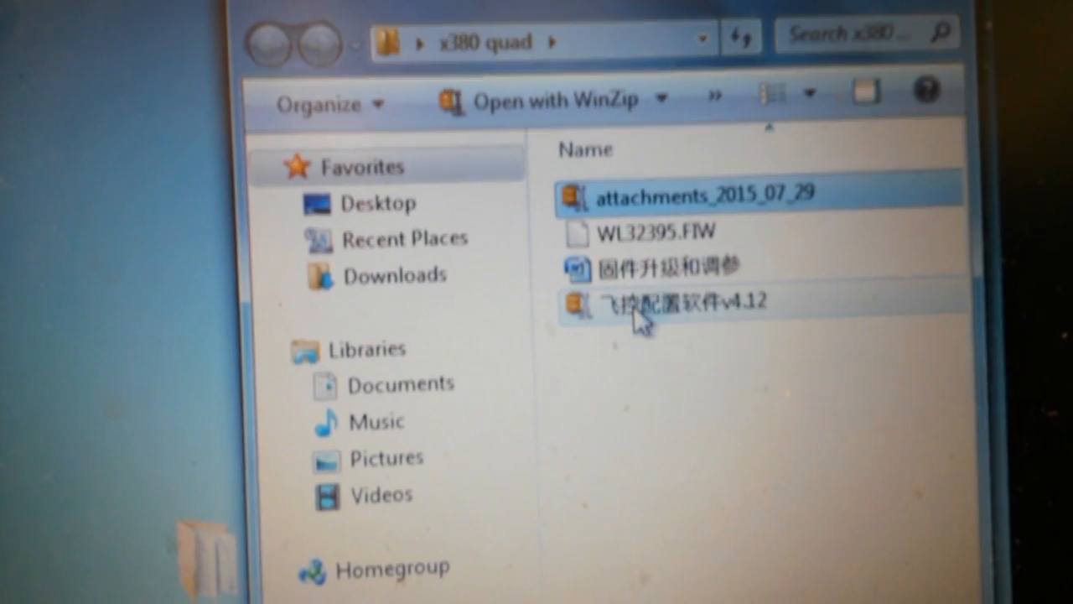
Unpack the 飞控配置软件v4.12 archive into its own folder using the WinZip evaluation version.
right_click(646, 303)
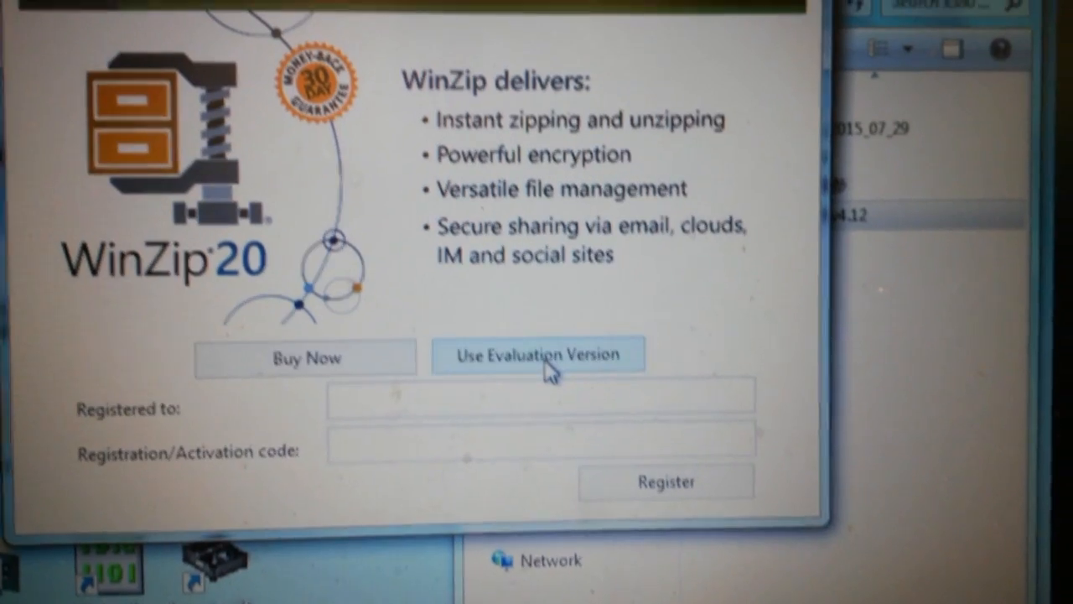
left_click(538, 354)
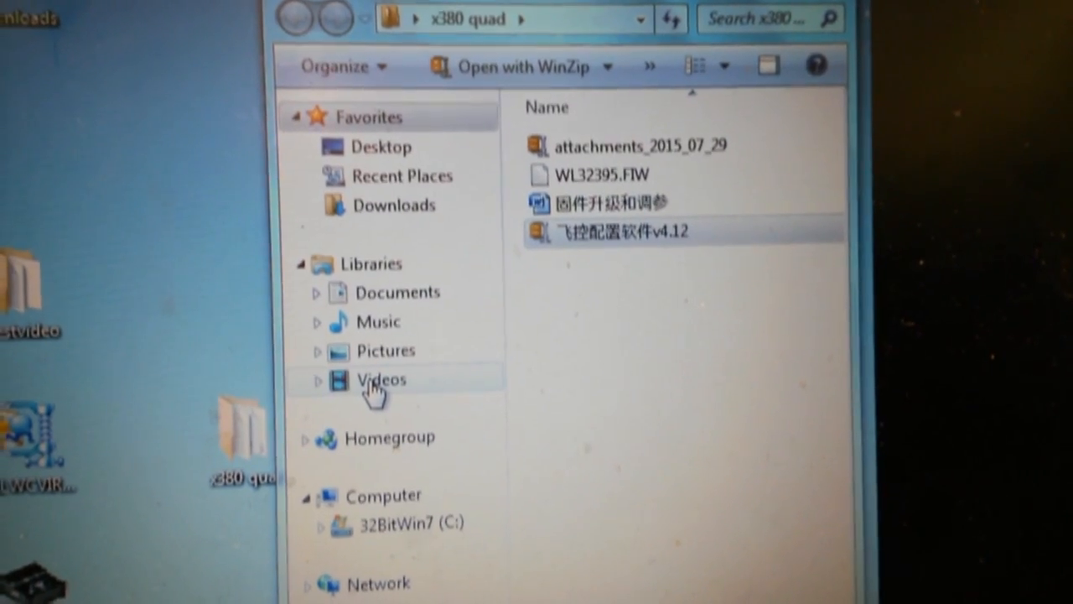
double_click(620, 231)
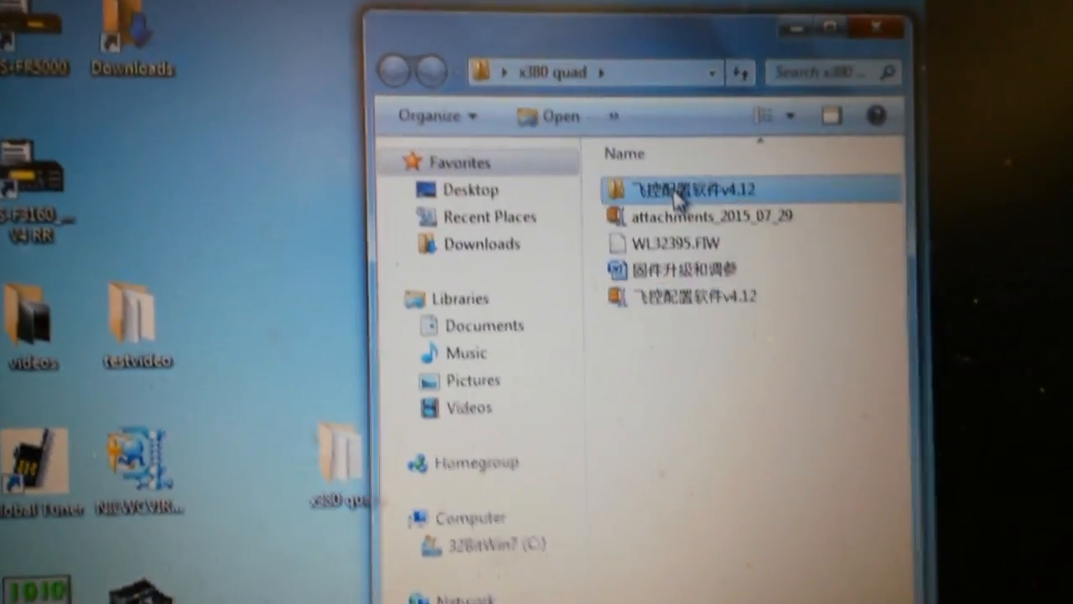
Open the extracted v4.12 folder and run FlightCtrlConfig past the unverified-publisher warning.
double_click(696, 189)
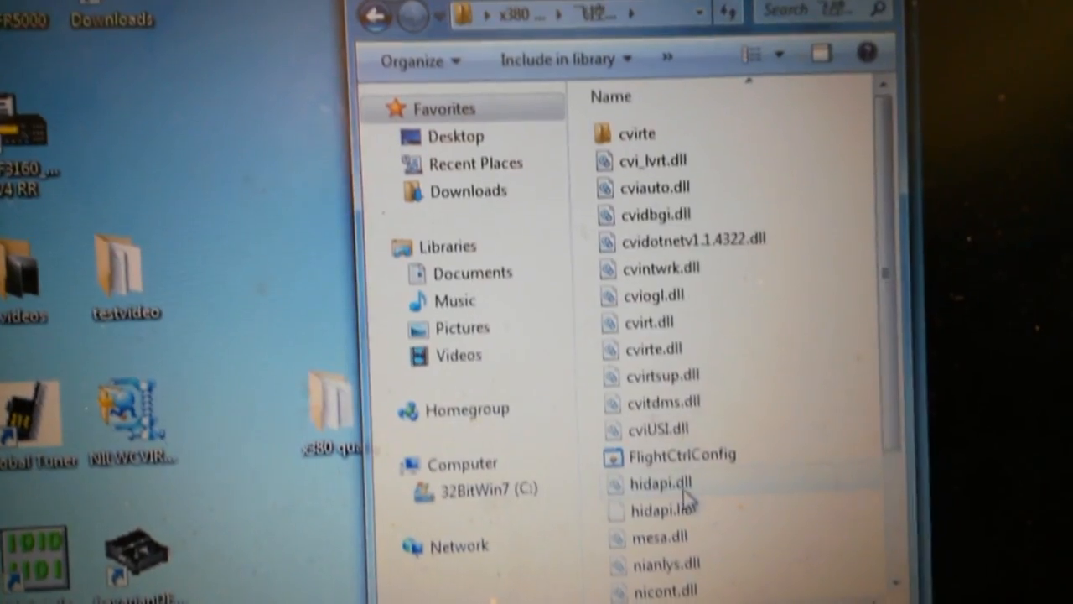
left_click(681, 455)
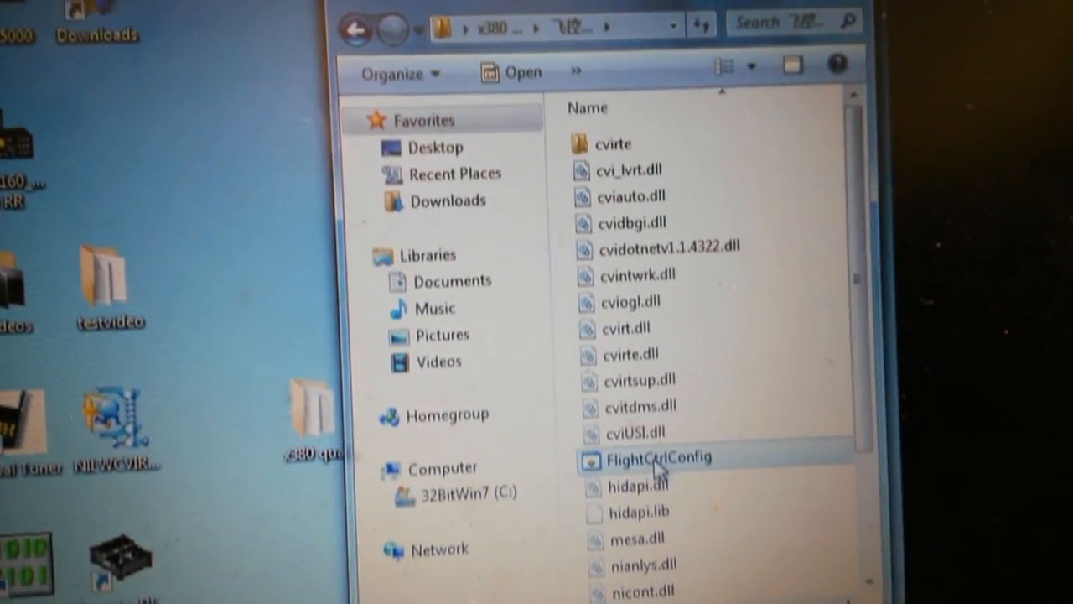
double_click(659, 457)
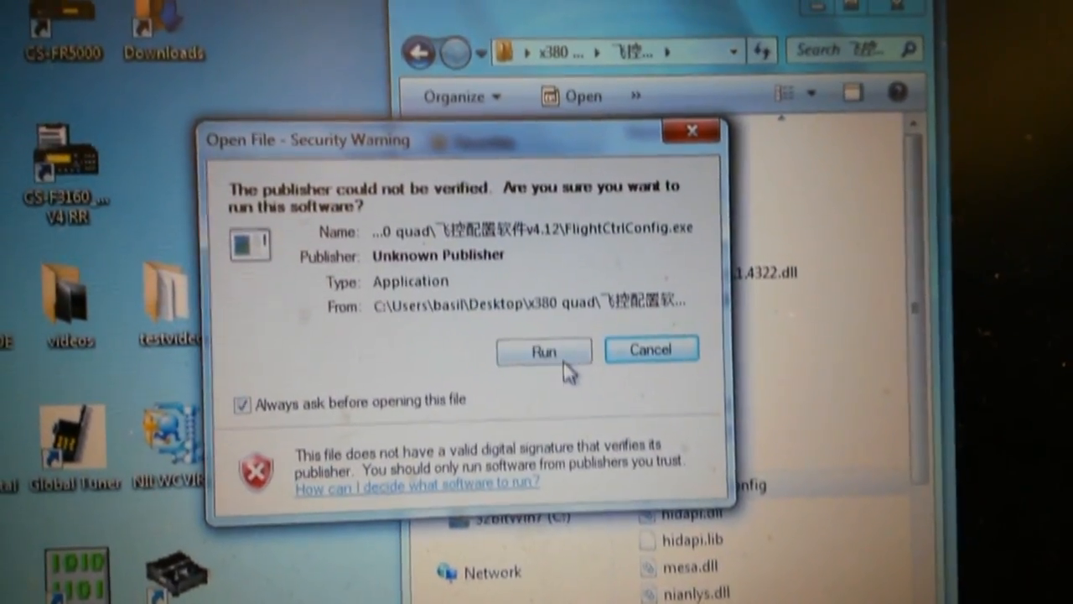
left_click(544, 350)
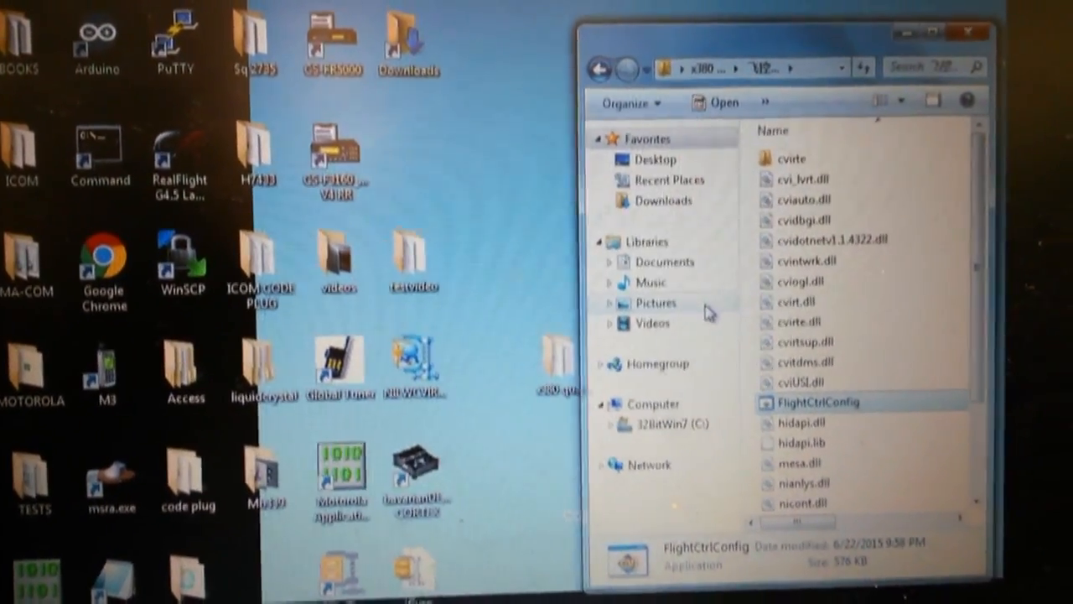
Relaunch FlightCtrlConfig, dismiss the 0xc0000005 error, and start renaming the extracted folder.
double_click(820, 402)
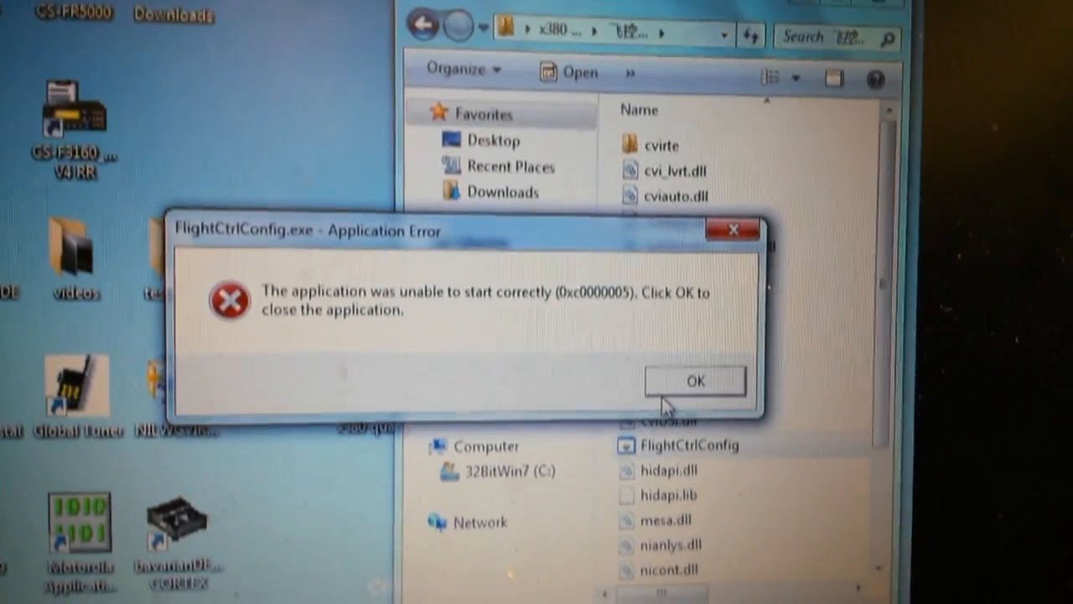
left_click(695, 380)
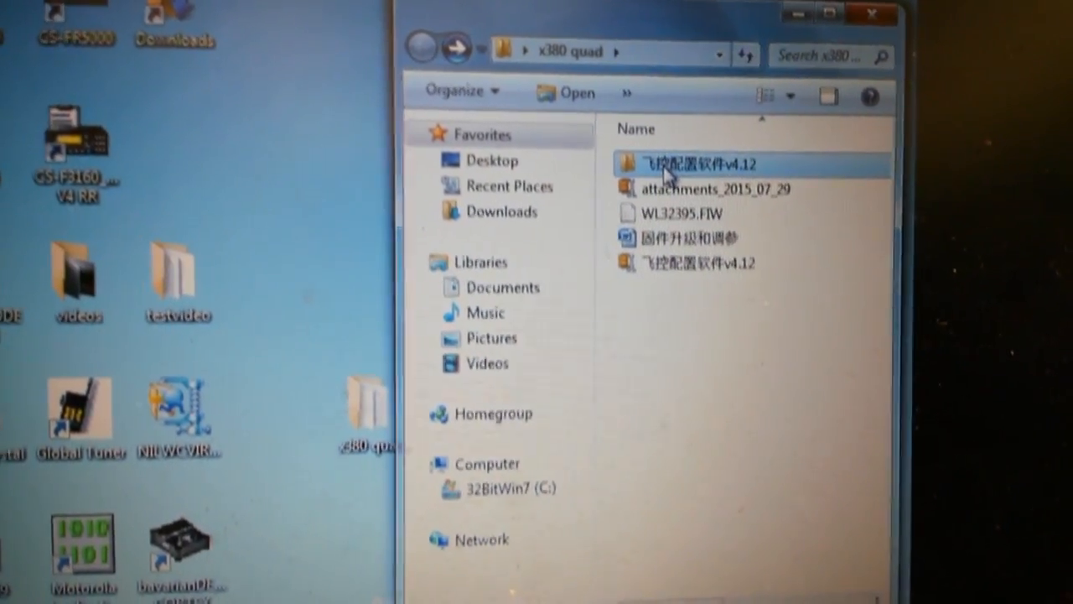
right_click(671, 164)
type("letswo")
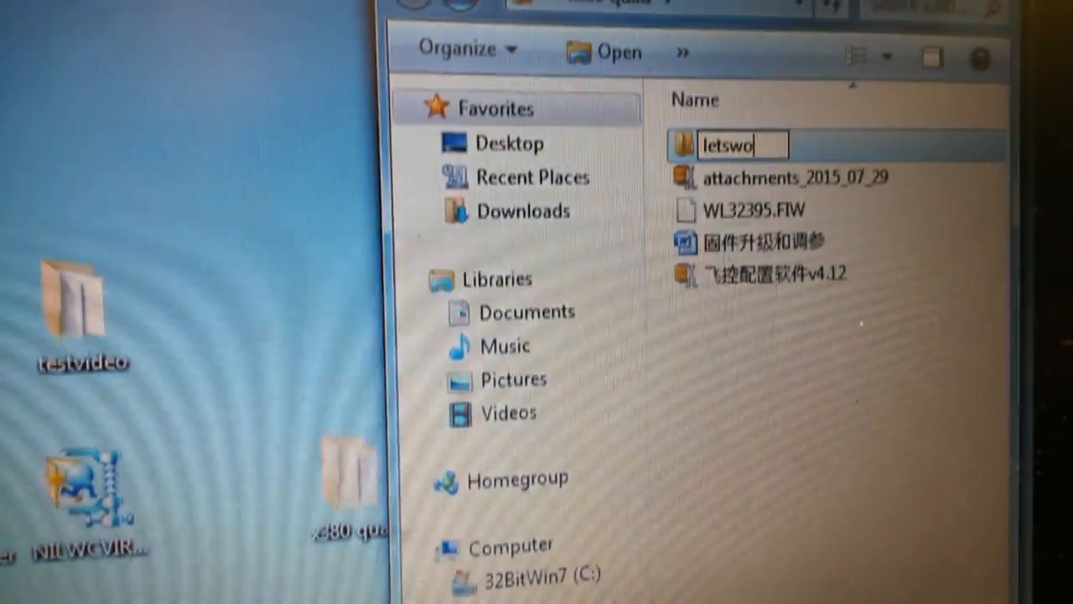
Name the folder 'letswork', open it, and launch FlightCtrlConfig from inside.
type("rk")
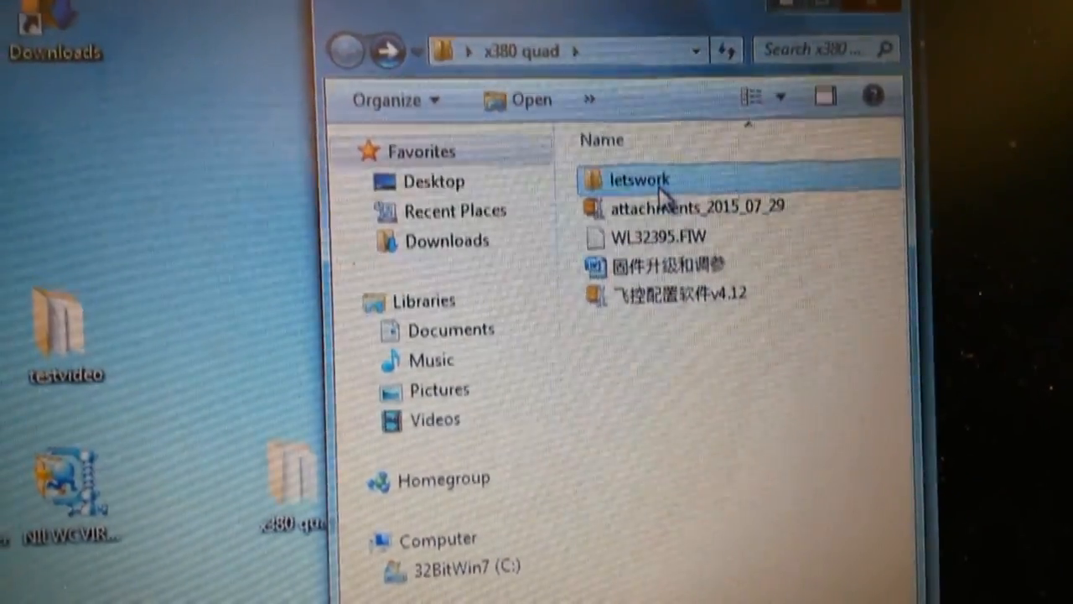
double_click(638, 179)
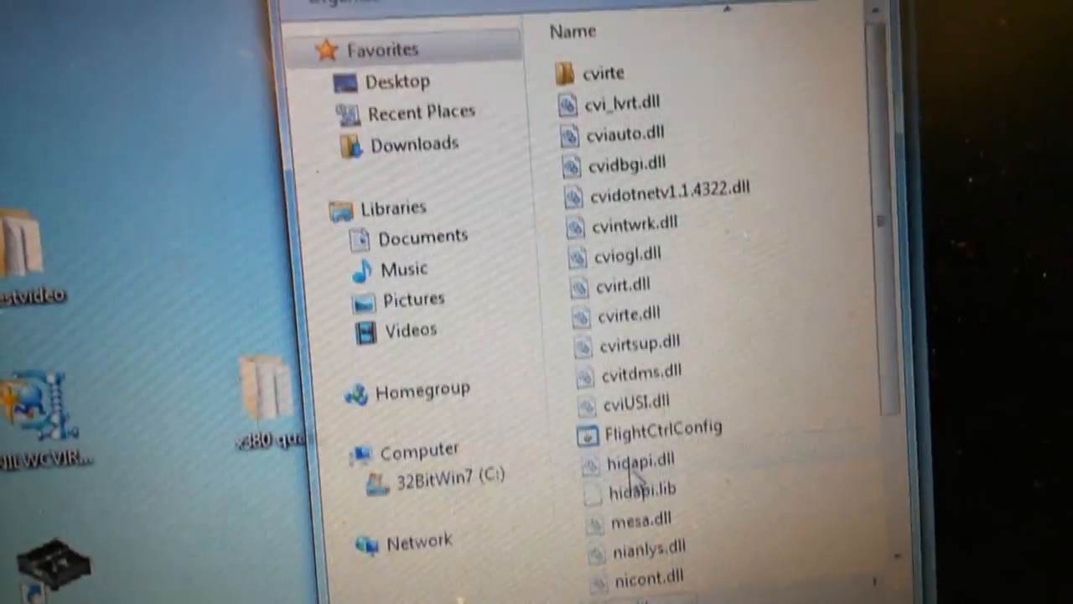
left_click(650, 427)
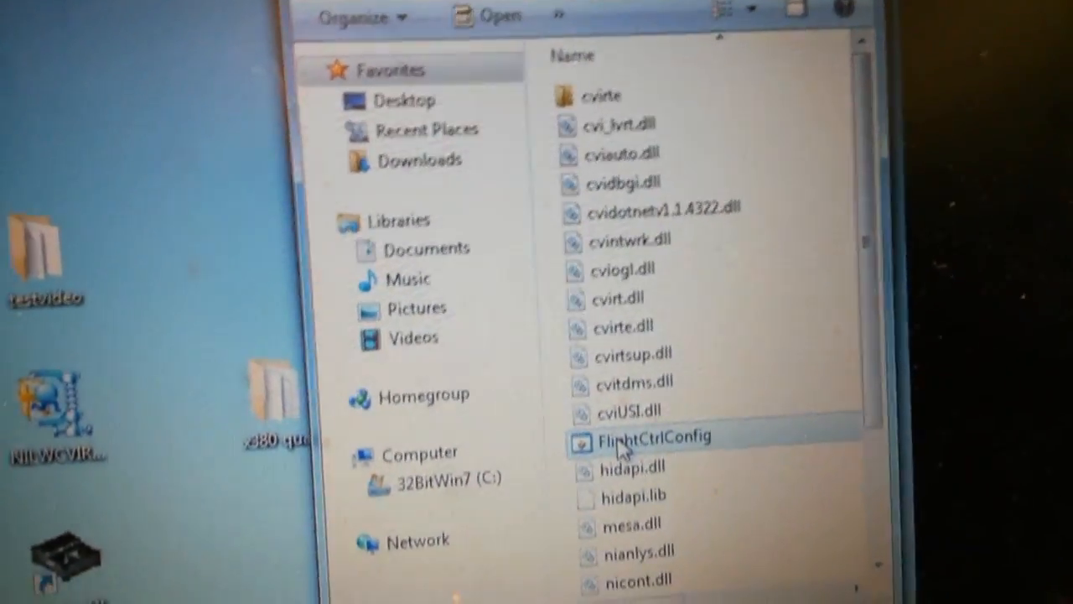
double_click(654, 436)
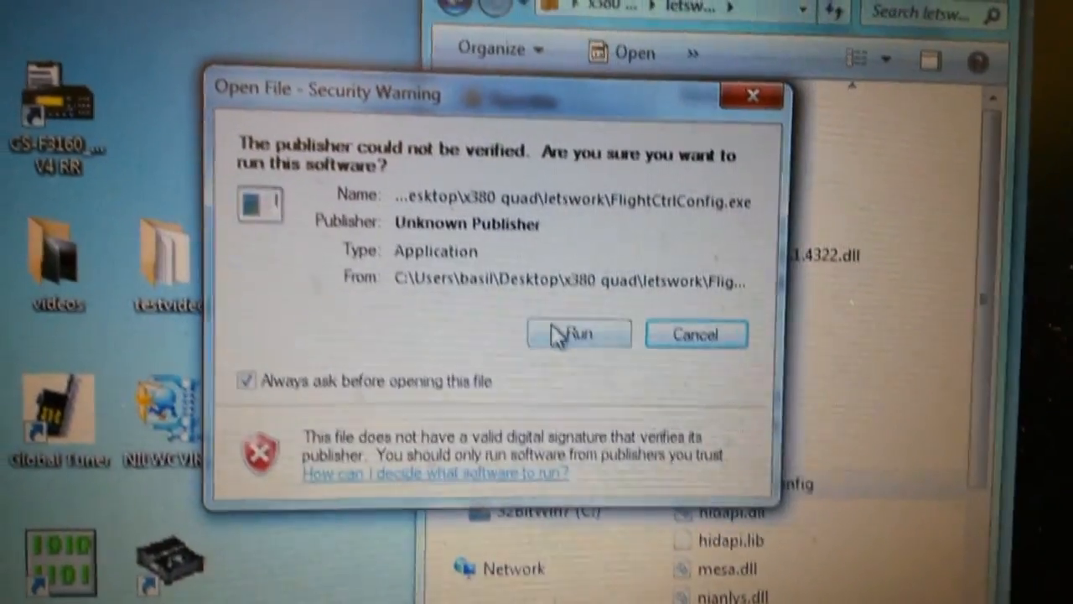
left_click(578, 334)
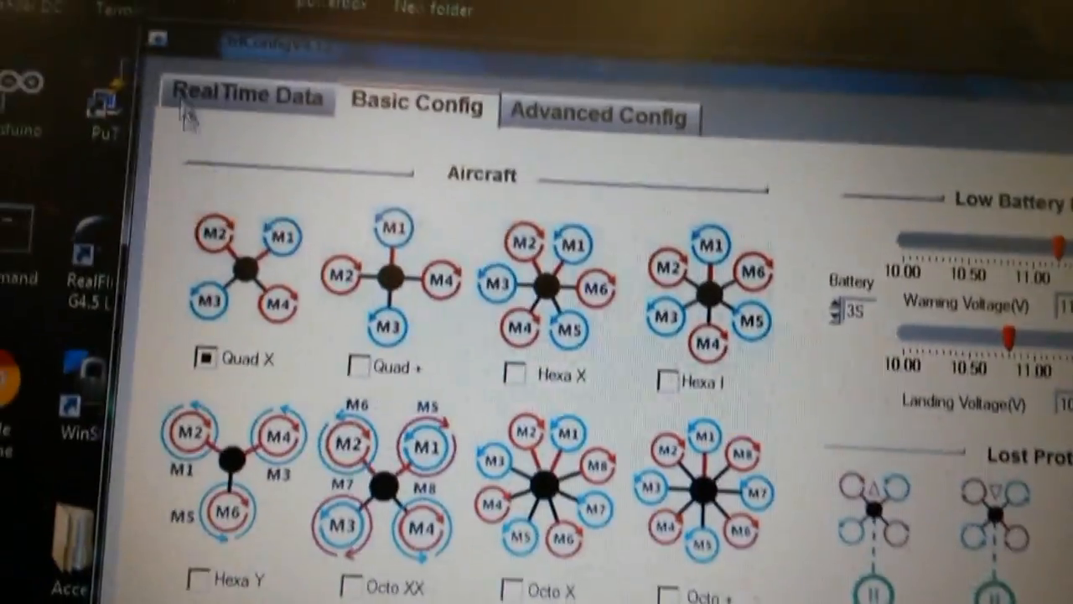
left_click(246, 96)
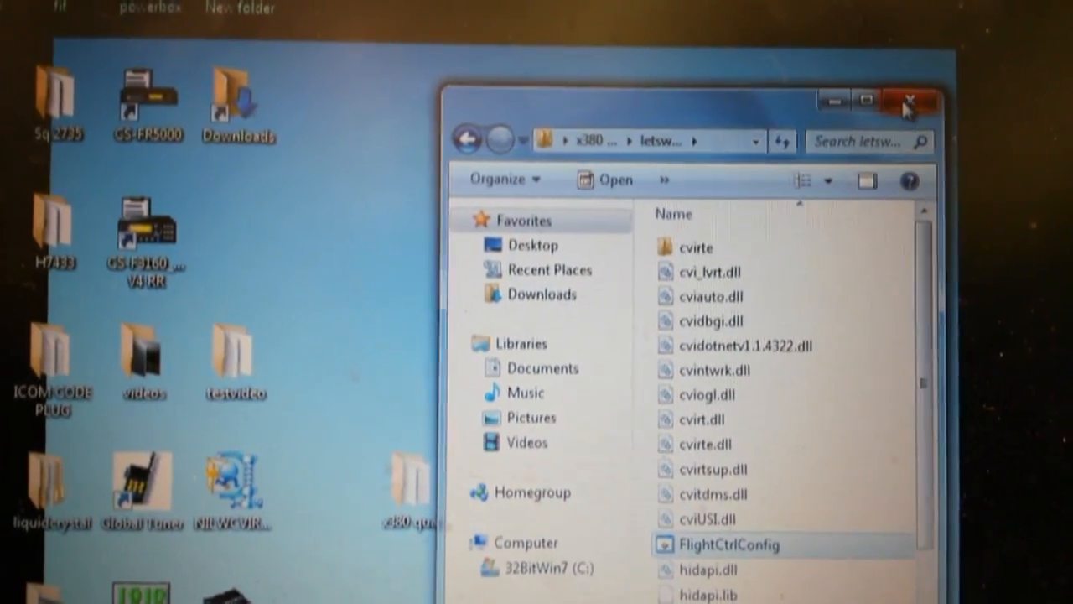
left_click(908, 100)
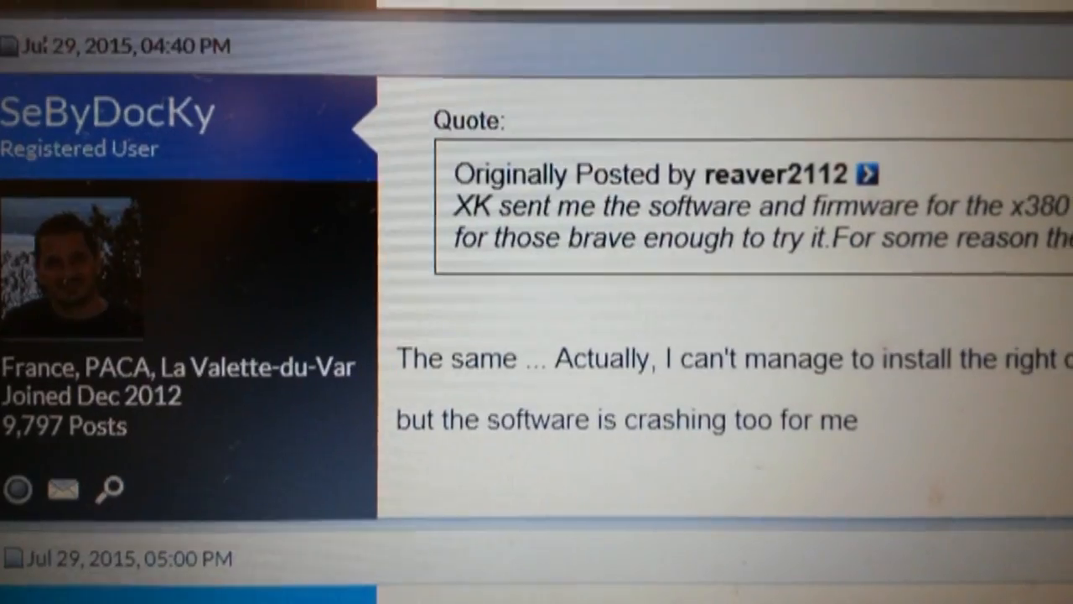
Scroll to the reply and follow its link to ST's STSW-STM32102 Virtual COM Port Driver page.
scroll("down", 3)
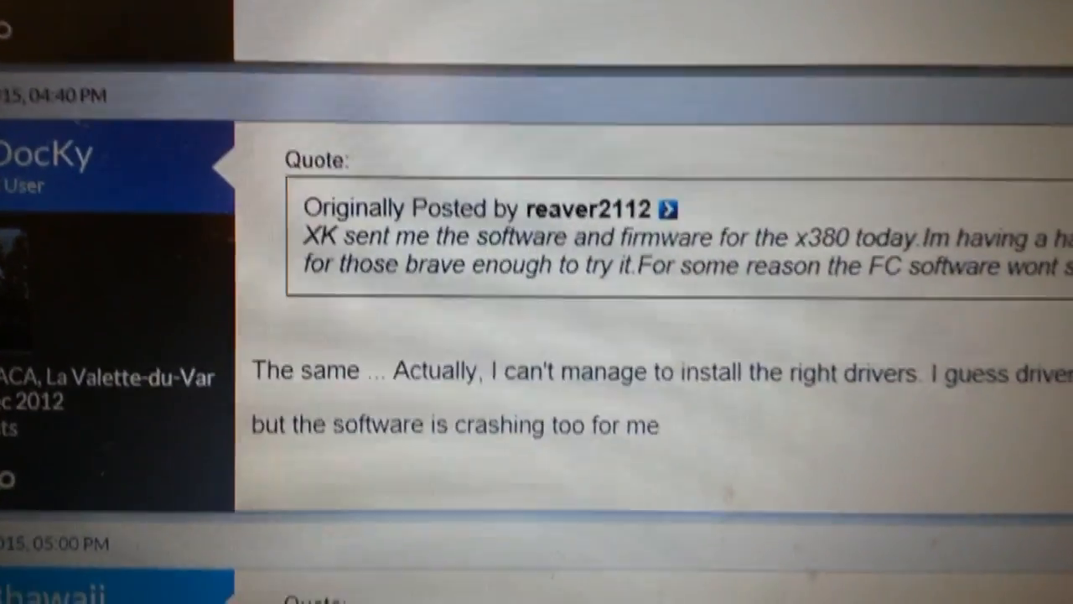
scroll("down", 3)
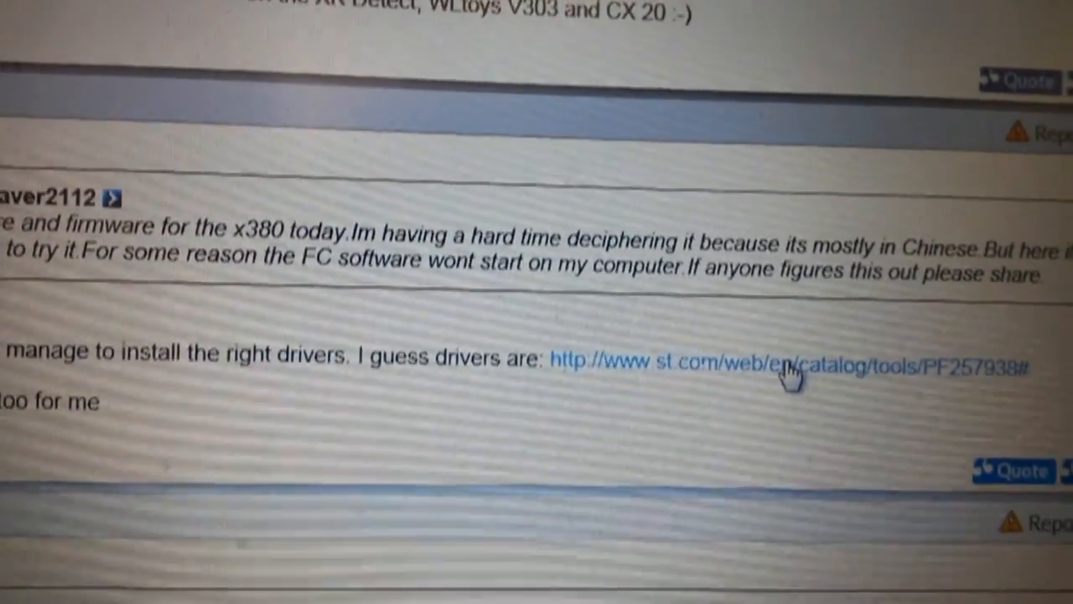
left_click(788, 365)
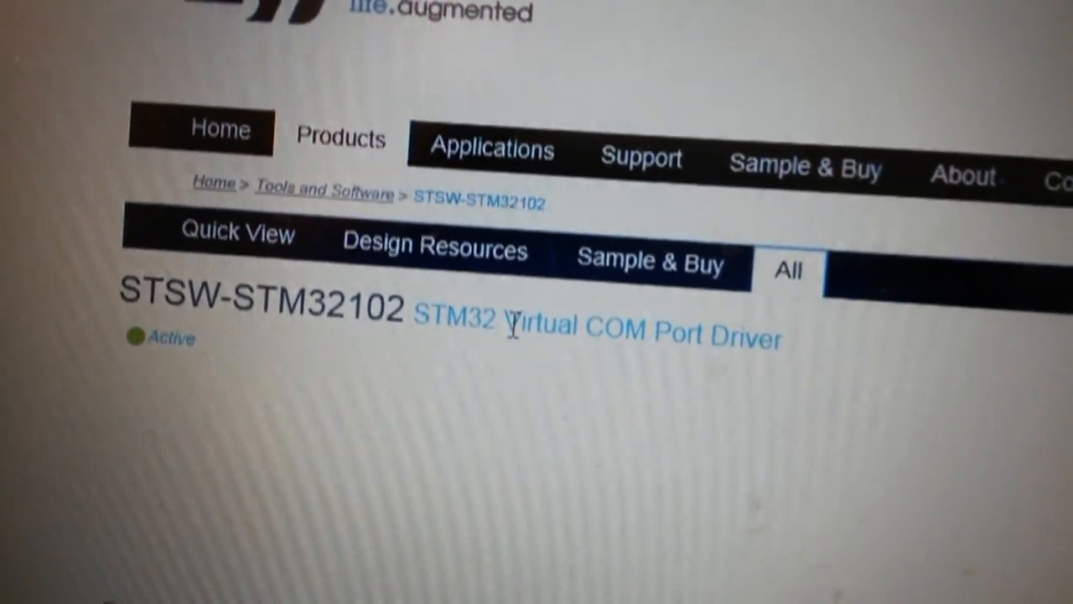
Download the version 1.4.0 STSW-STM32102 driver package using Save as.
scroll("down", 3)
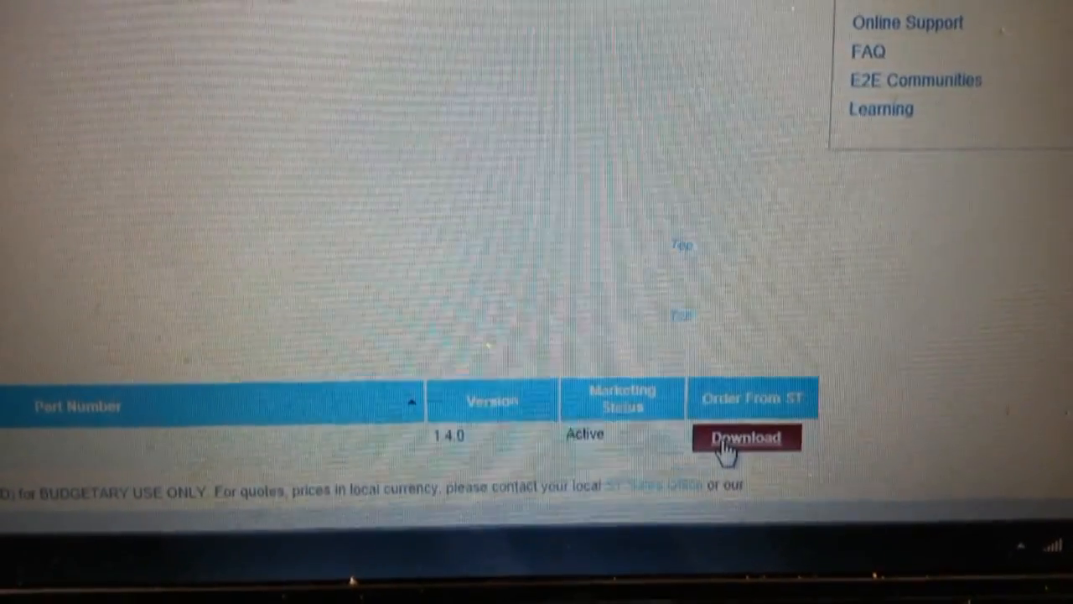
left_click(745, 439)
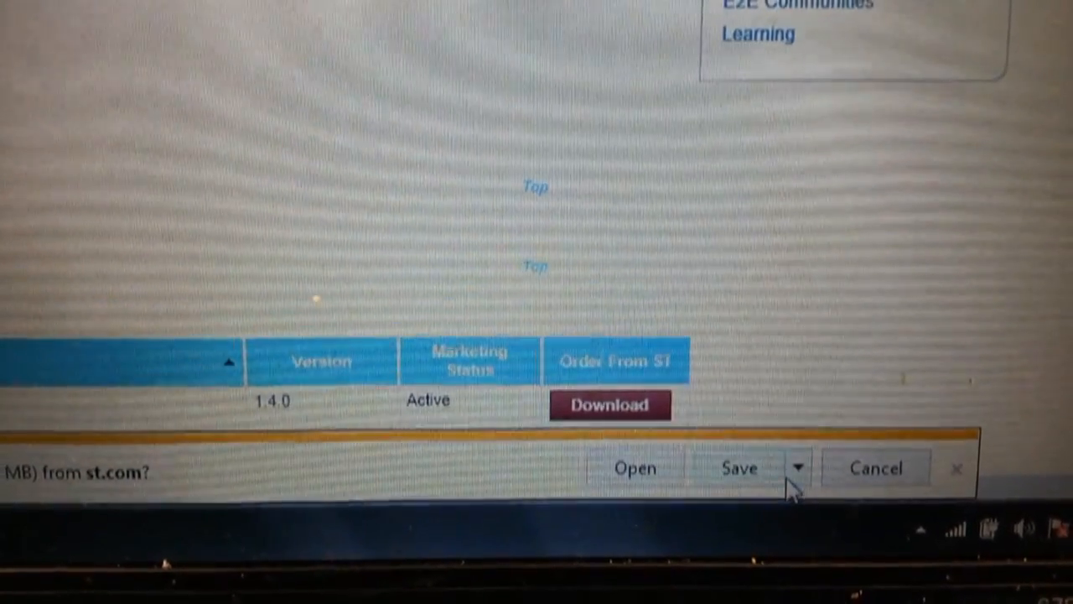
left_click(798, 467)
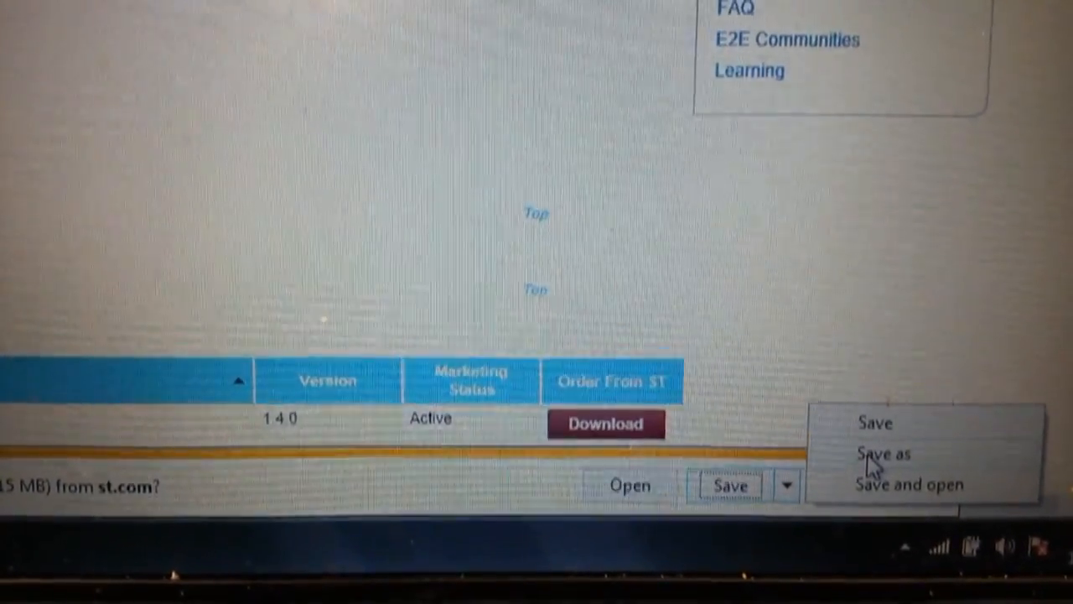
left_click(883, 452)
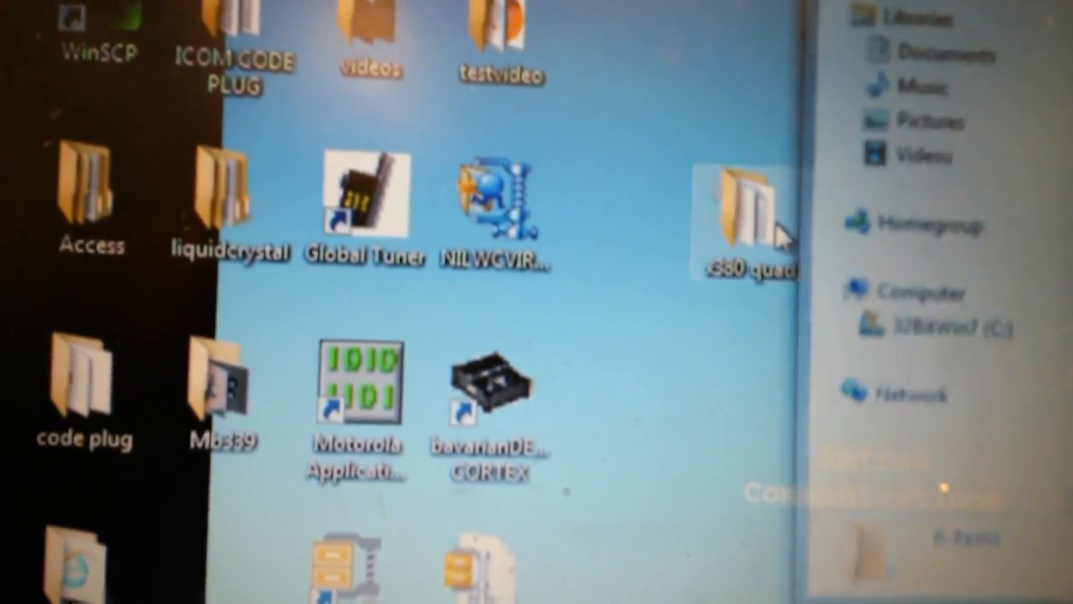
Extract the stsw-stm32102 zip into x380 quad with the WinZip evaluation version.
double_click(742, 214)
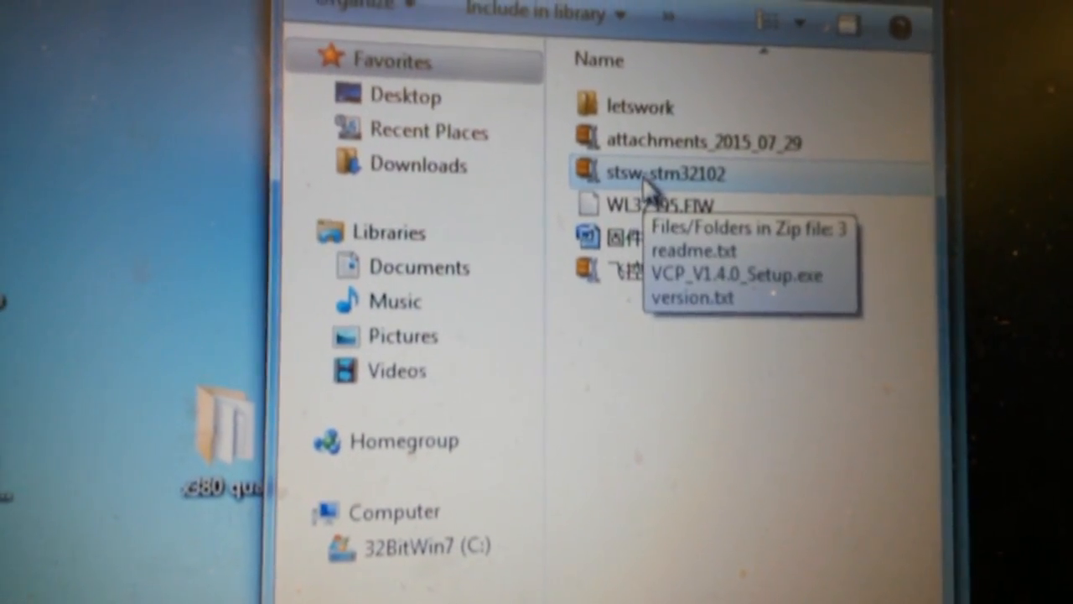
right_click(663, 174)
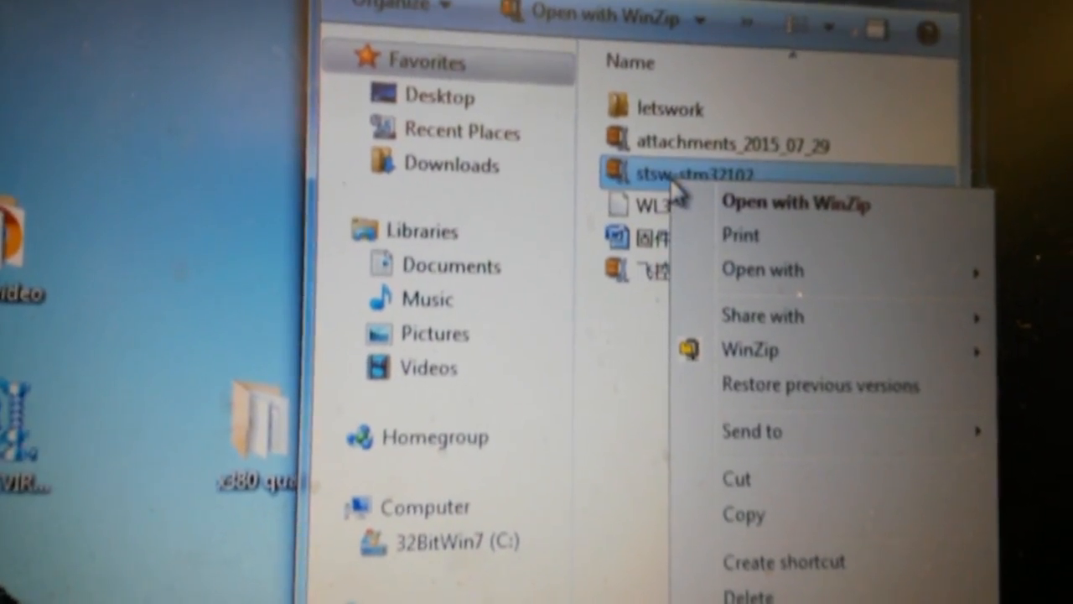
left_click(750, 351)
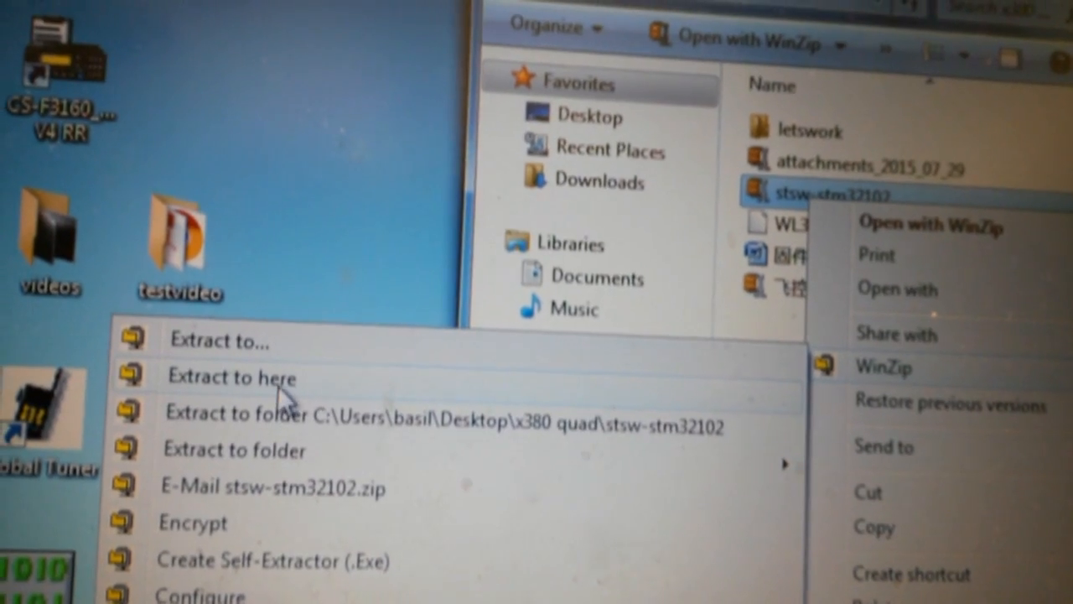
left_click(232, 378)
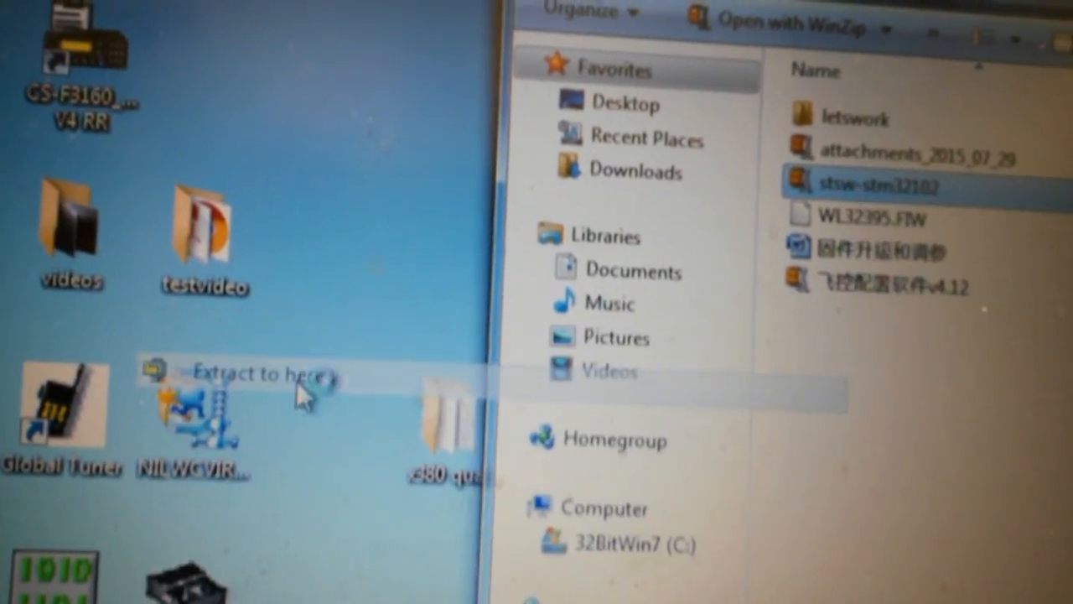
left_click(259, 374)
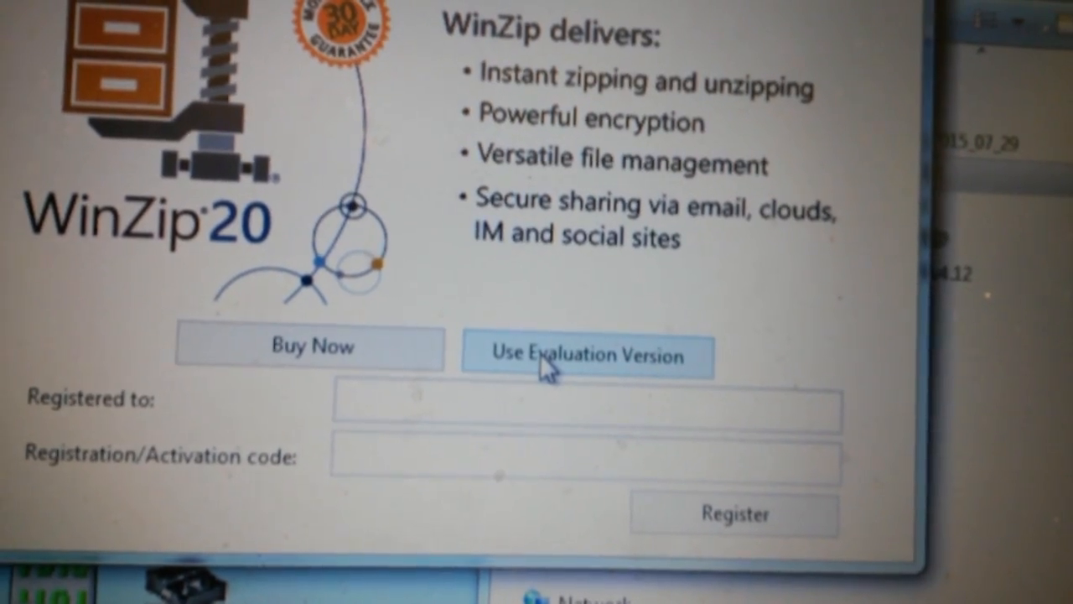
left_click(587, 354)
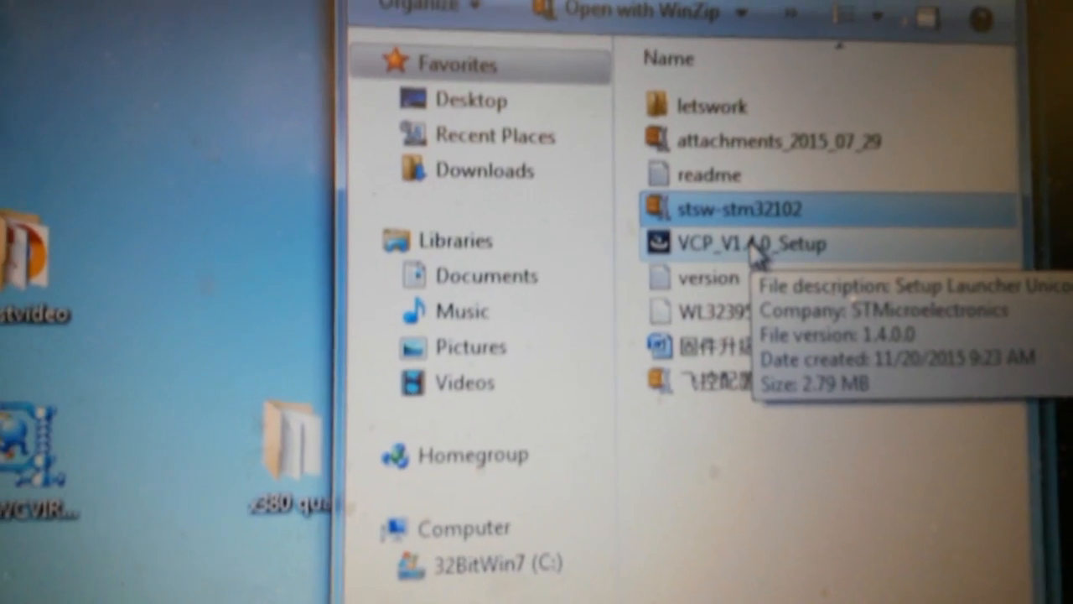
Run VCP_V1.4.0_Setup, approve the UAC prompt, and finish installing Virtual Com port driver V1.4.0.
double_click(734, 243)
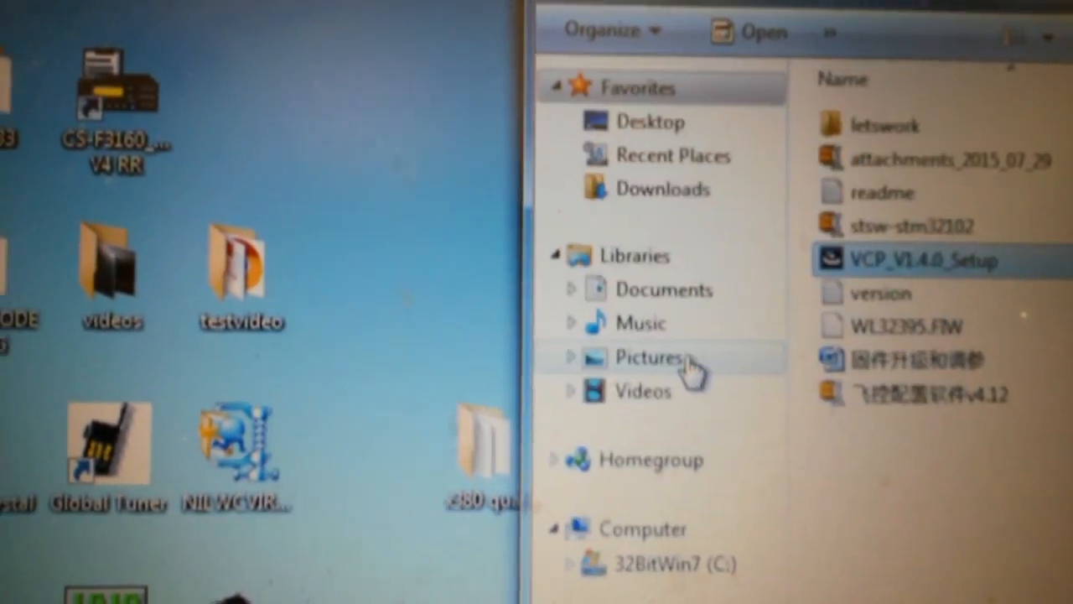
double_click(904, 261)
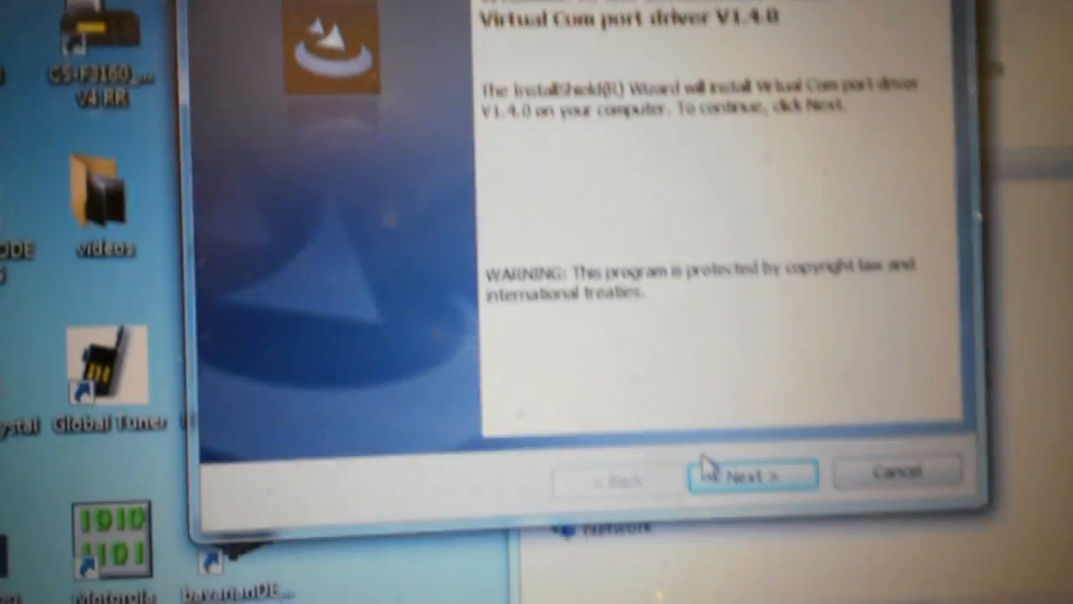
left_click(751, 474)
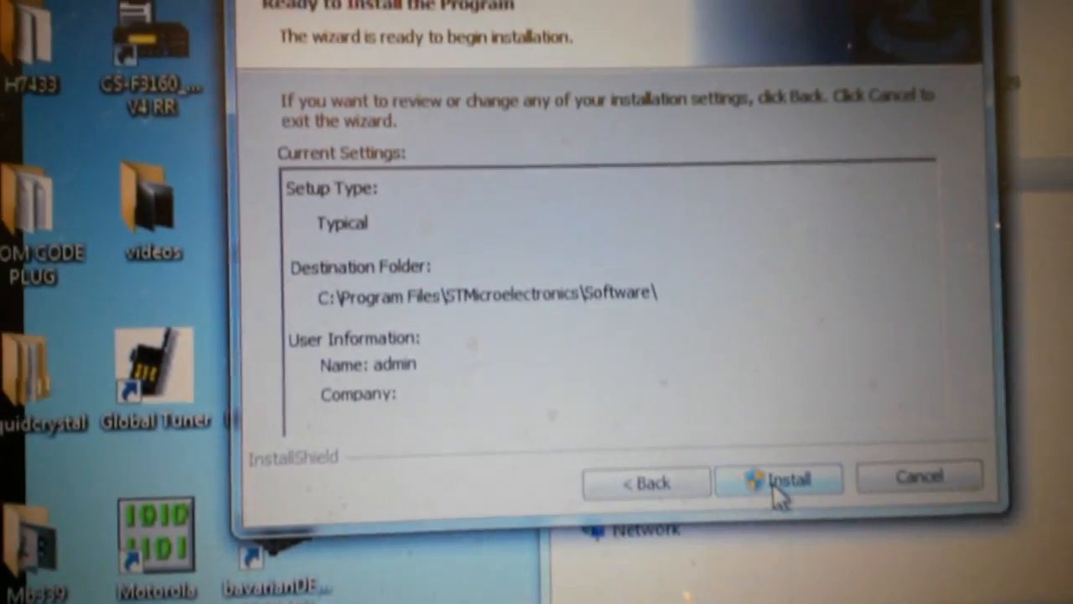
left_click(778, 479)
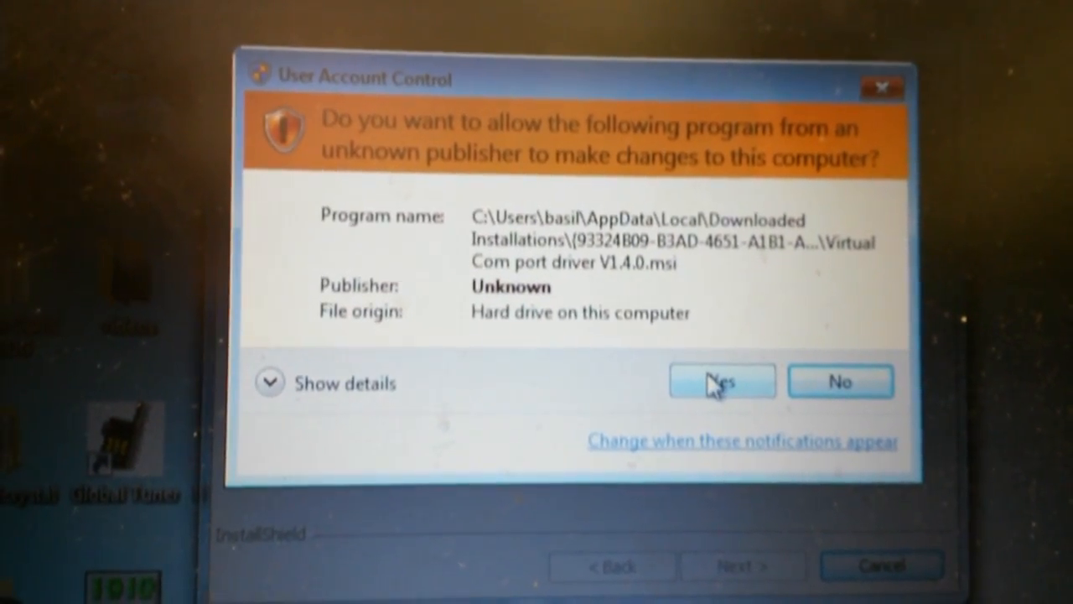
left_click(721, 382)
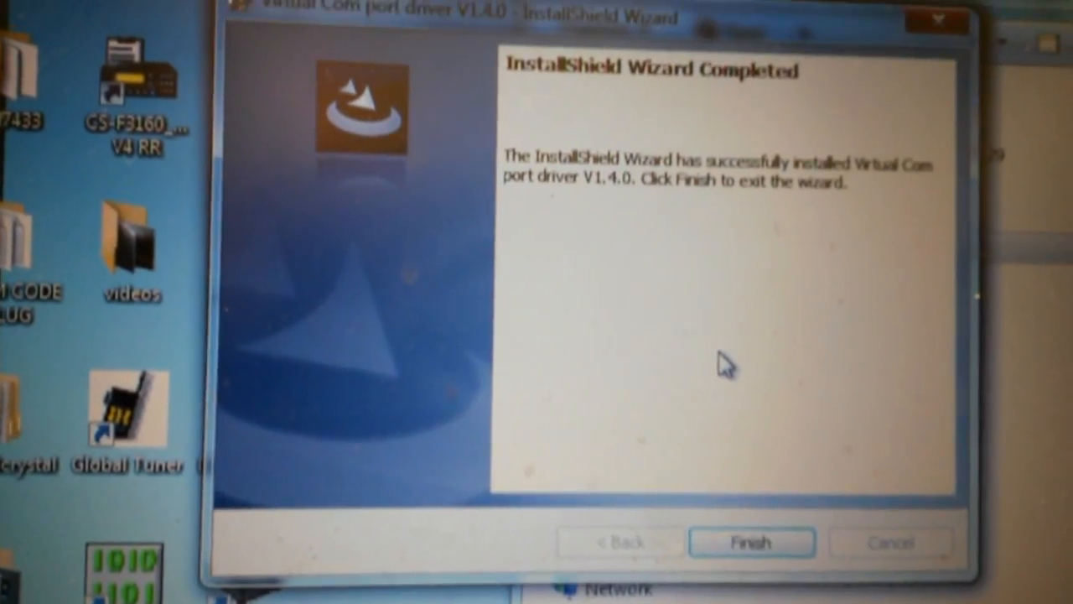
left_click(749, 542)
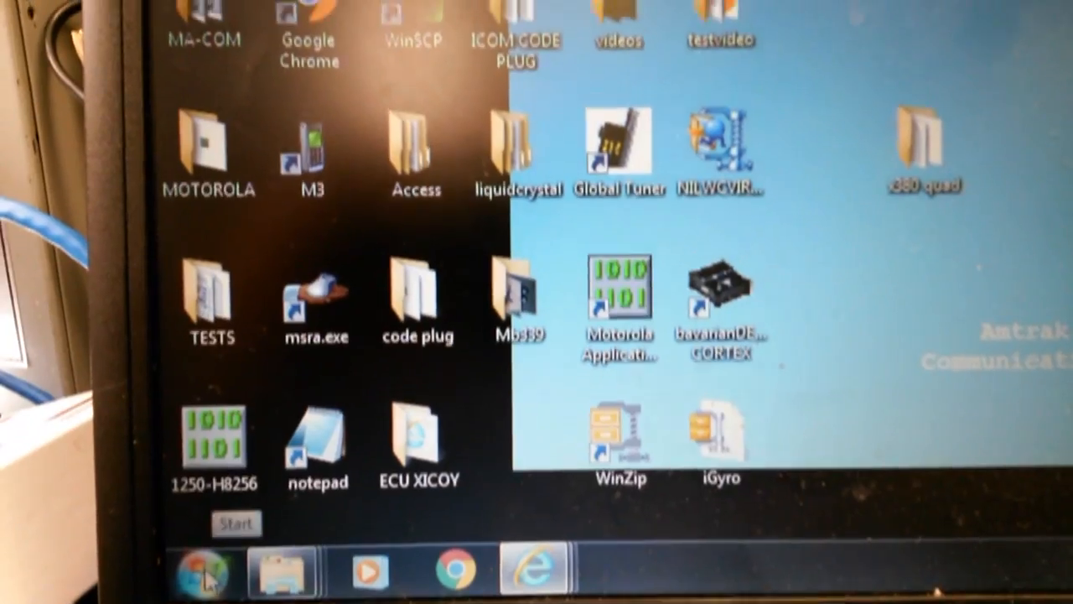
Check Control Panel's System page, confirming 32-bit Windows 7 Enterprise SP1.
left_click(202, 566)
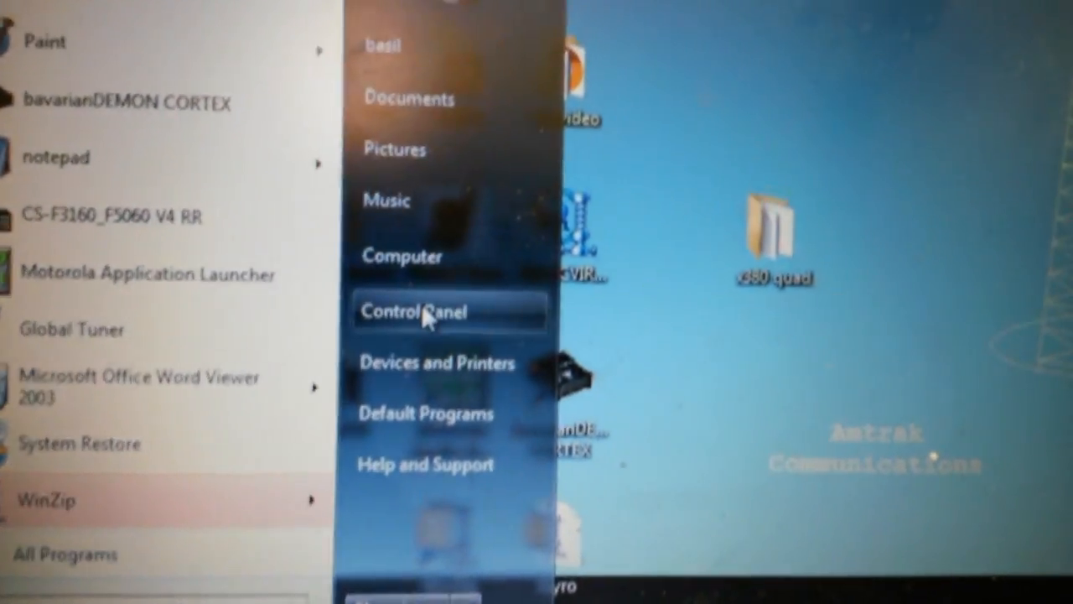
left_click(428, 311)
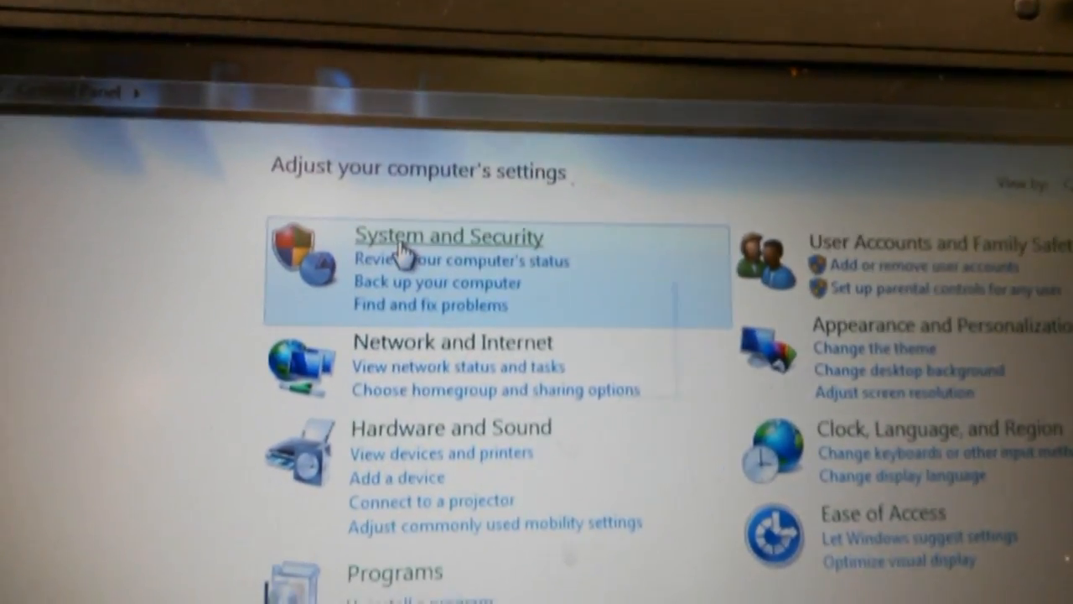
left_click(448, 236)
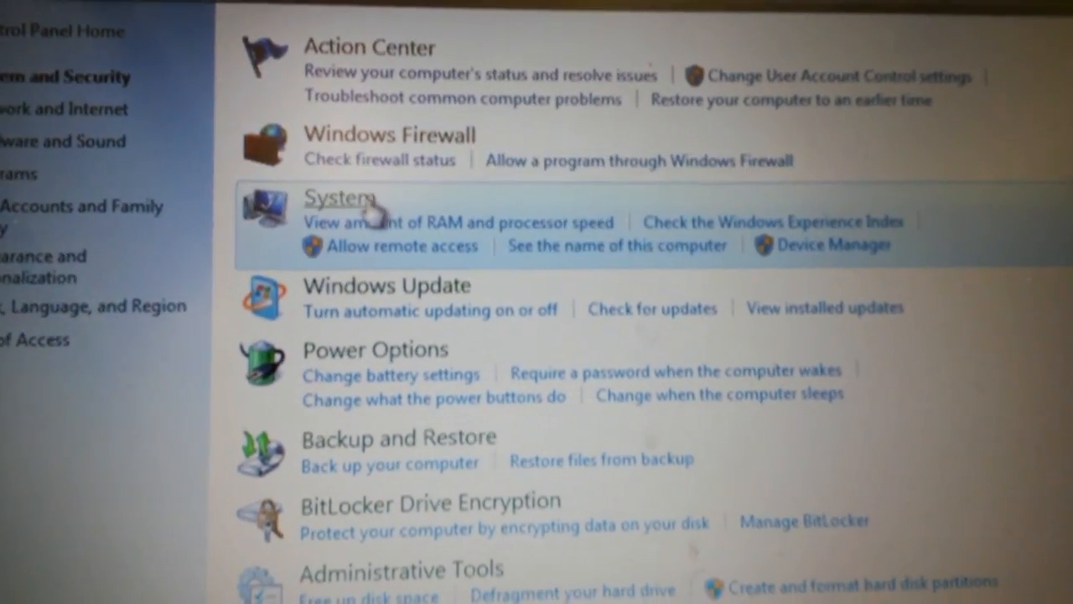
left_click(338, 198)
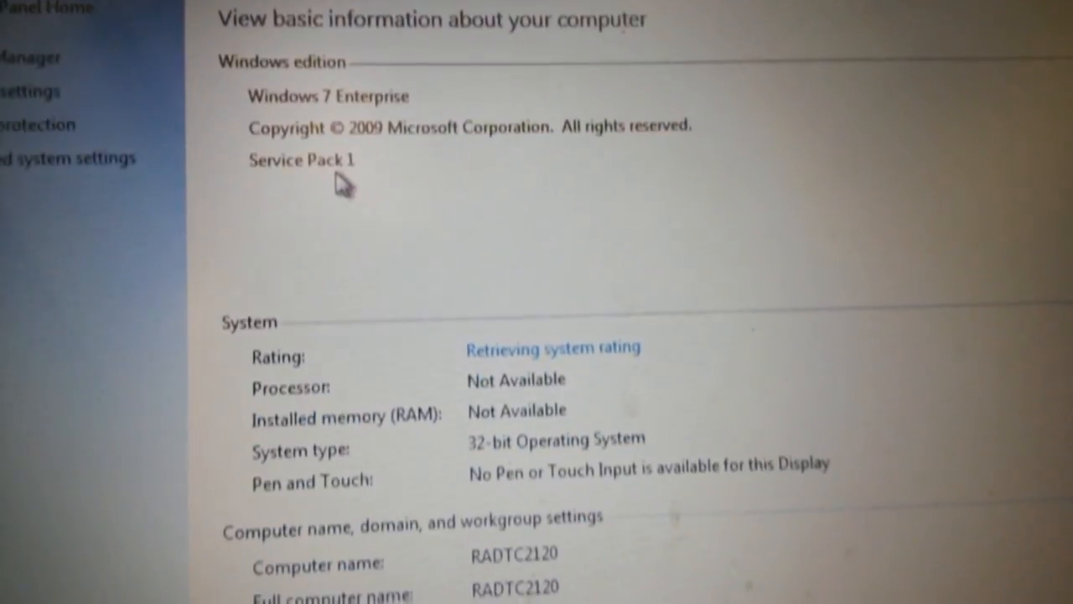
scroll("down", 3)
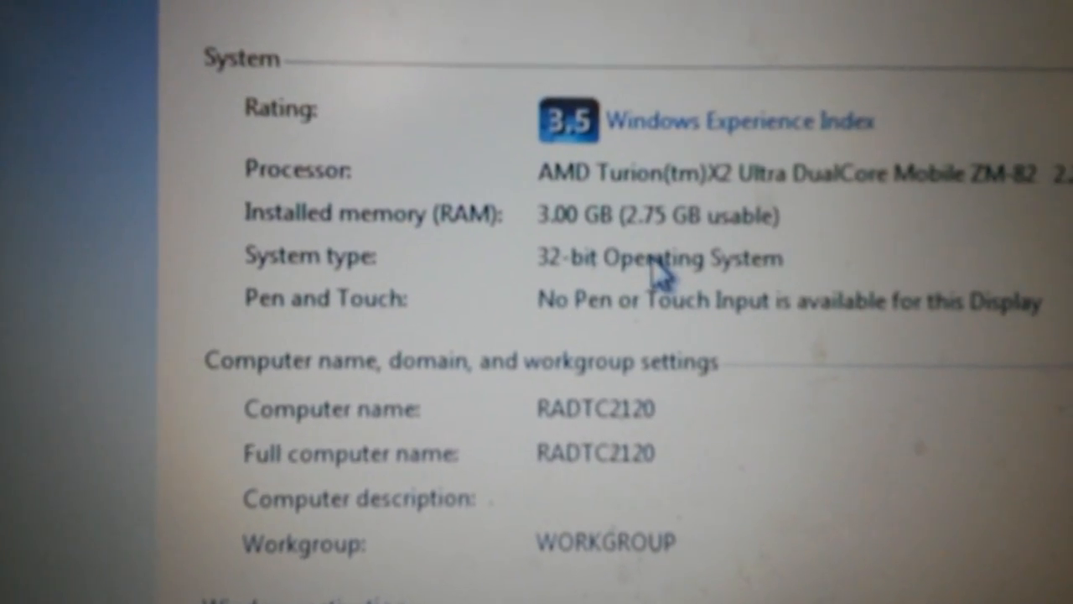
scroll("down", 3)
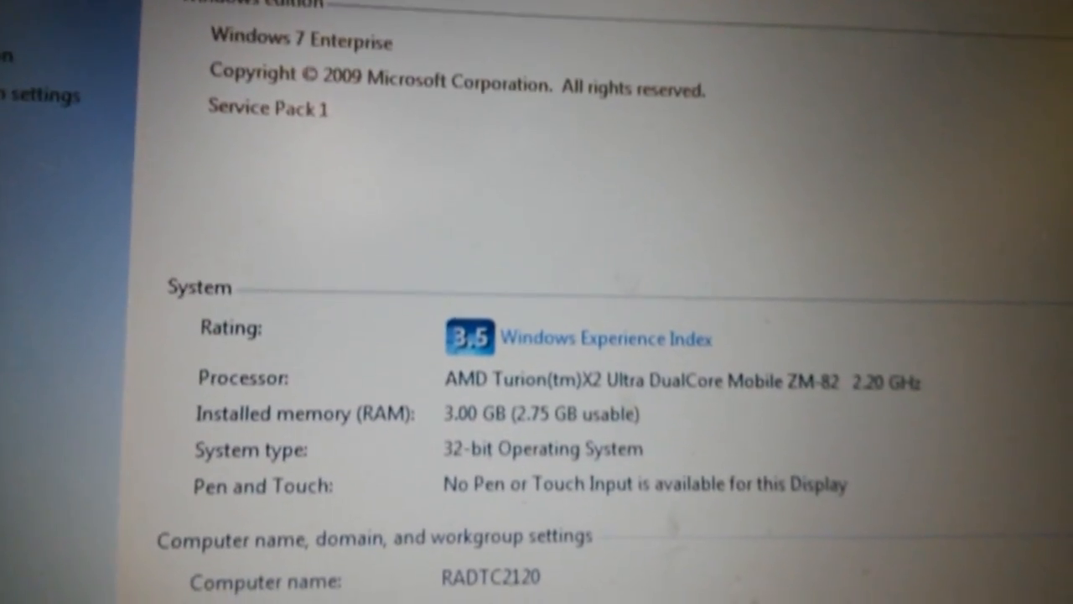
scroll("down", 3)
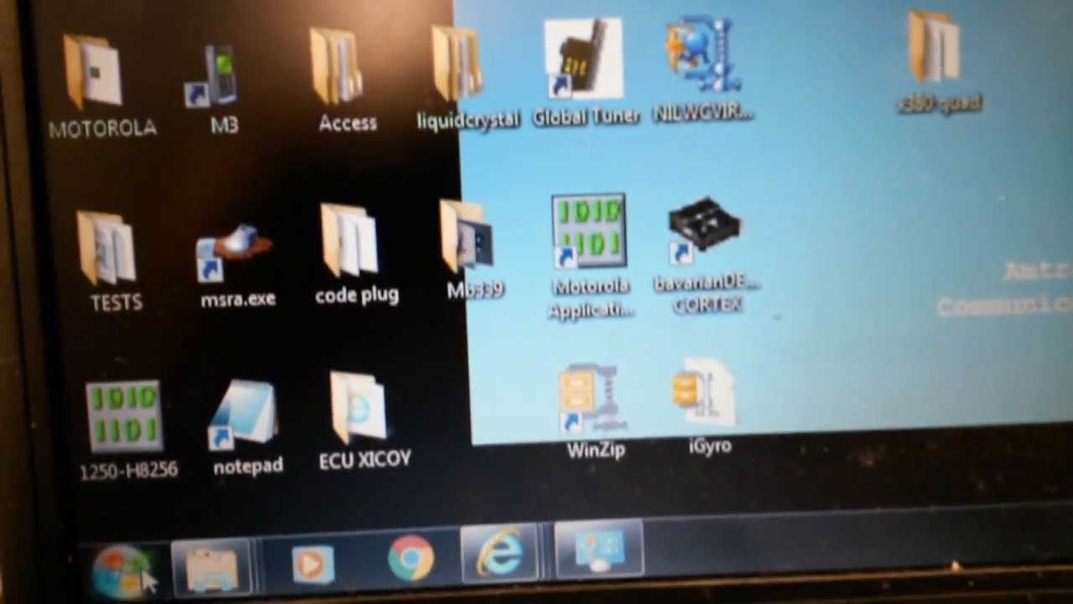
Browse from Computer through C:\Program Files into the STMicroelectronics driver folder.
left_click(113, 562)
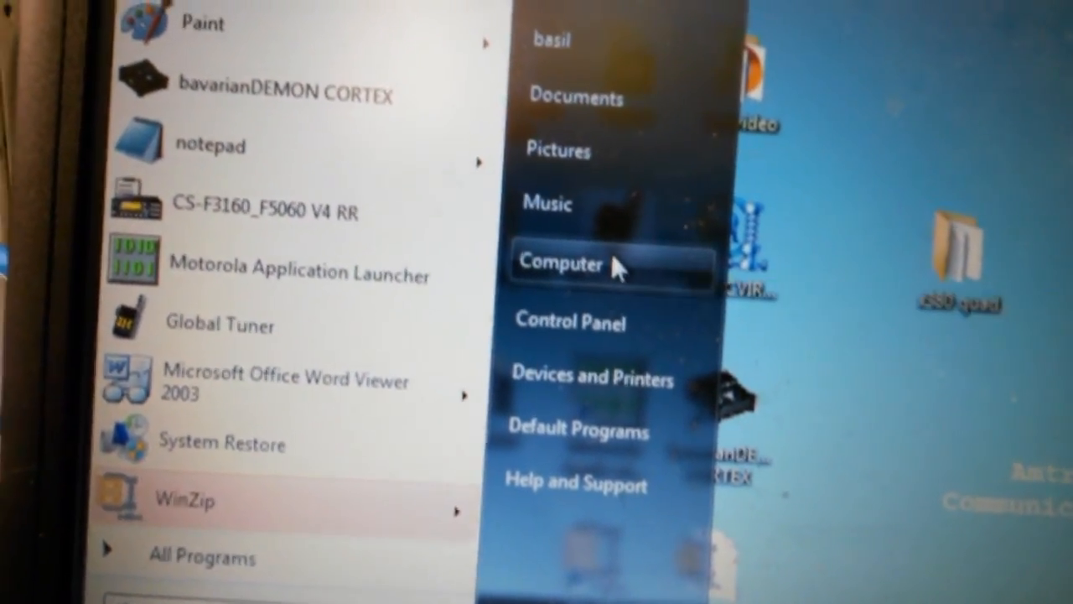
left_click(560, 263)
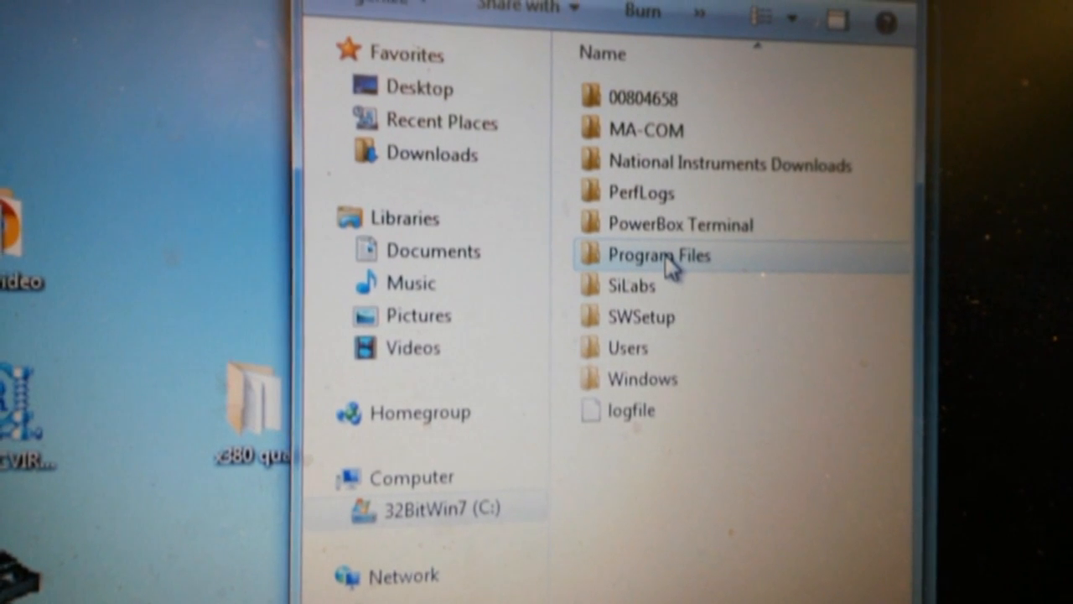
double_click(657, 255)
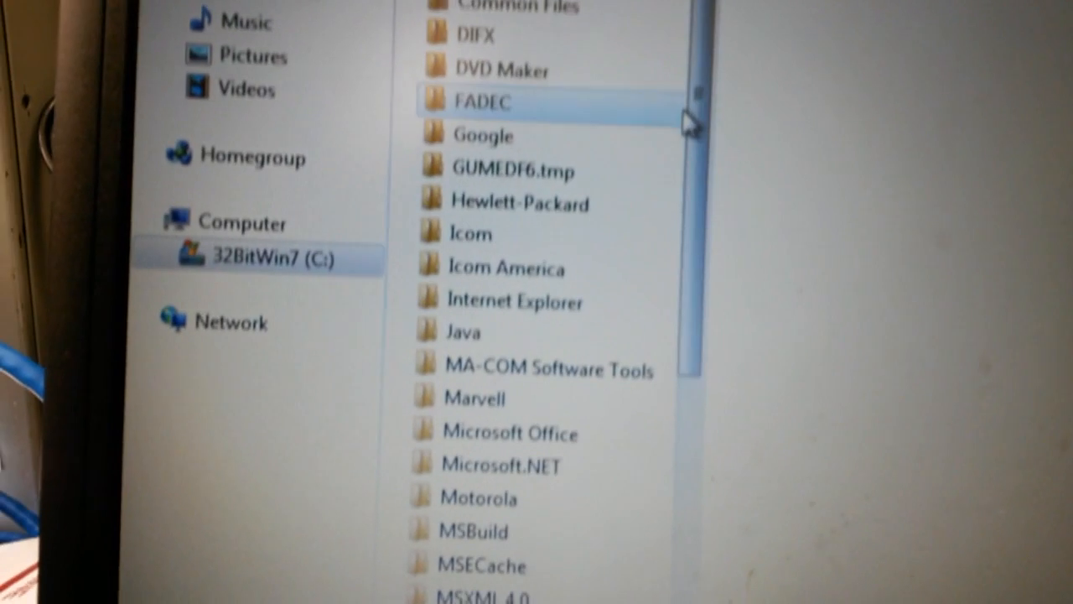
scroll("down", 3)
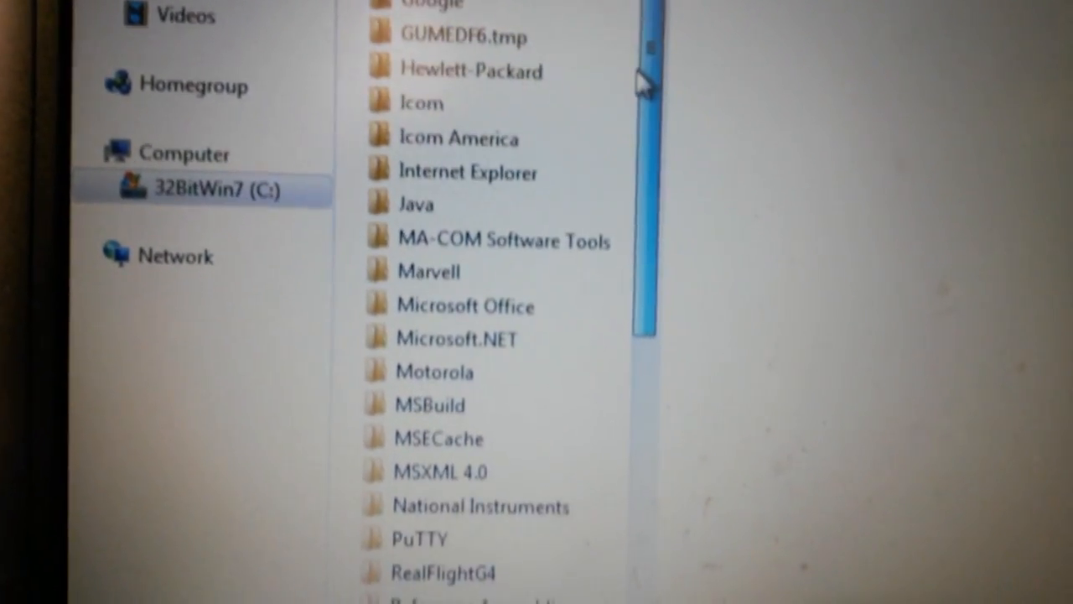
scroll("down", 3)
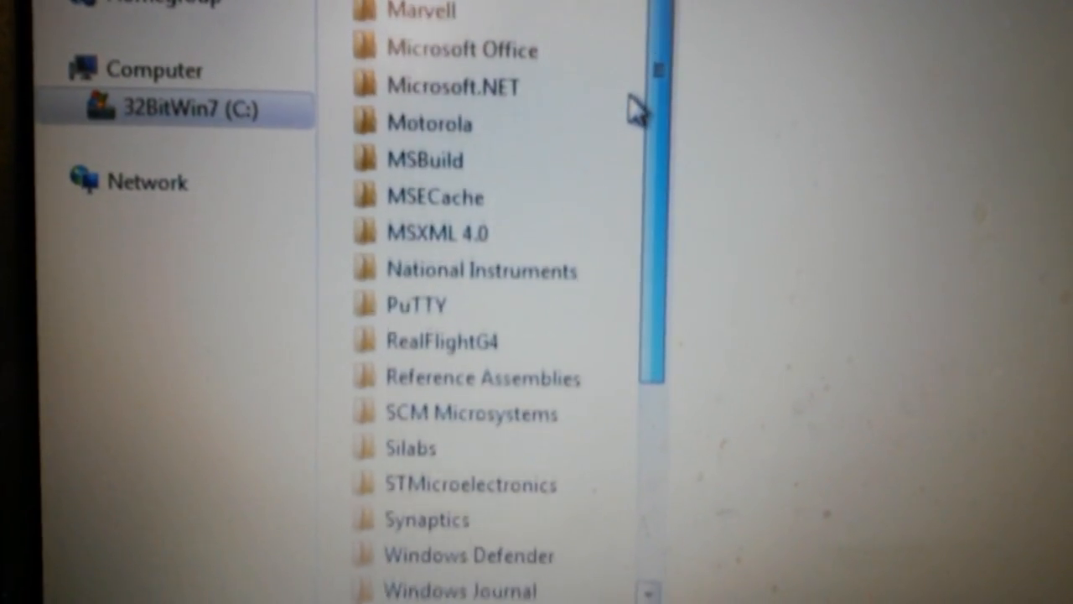
scroll("down", 3)
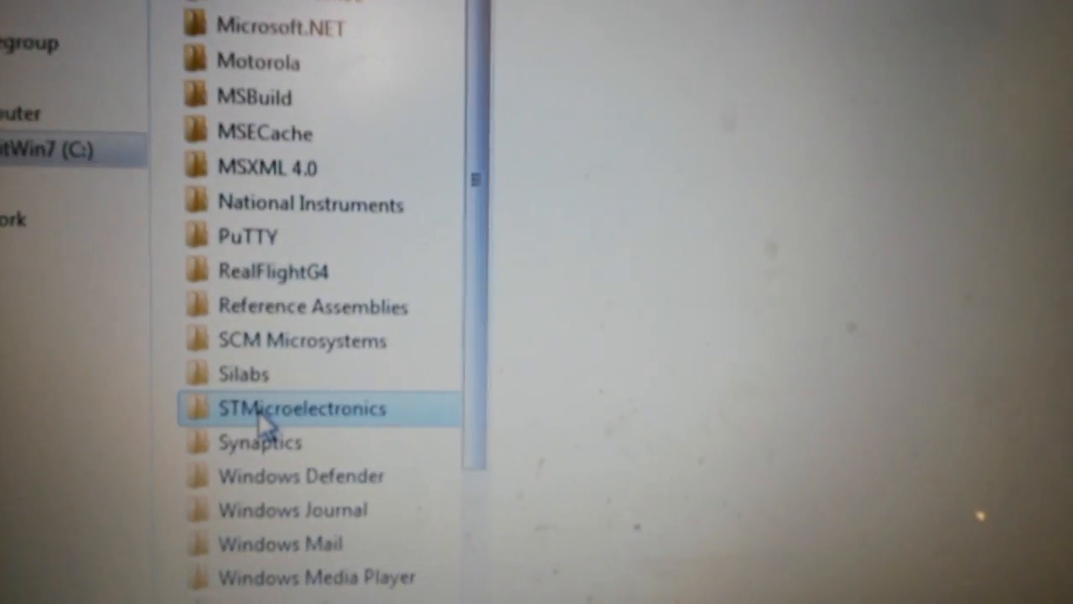
double_click(306, 408)
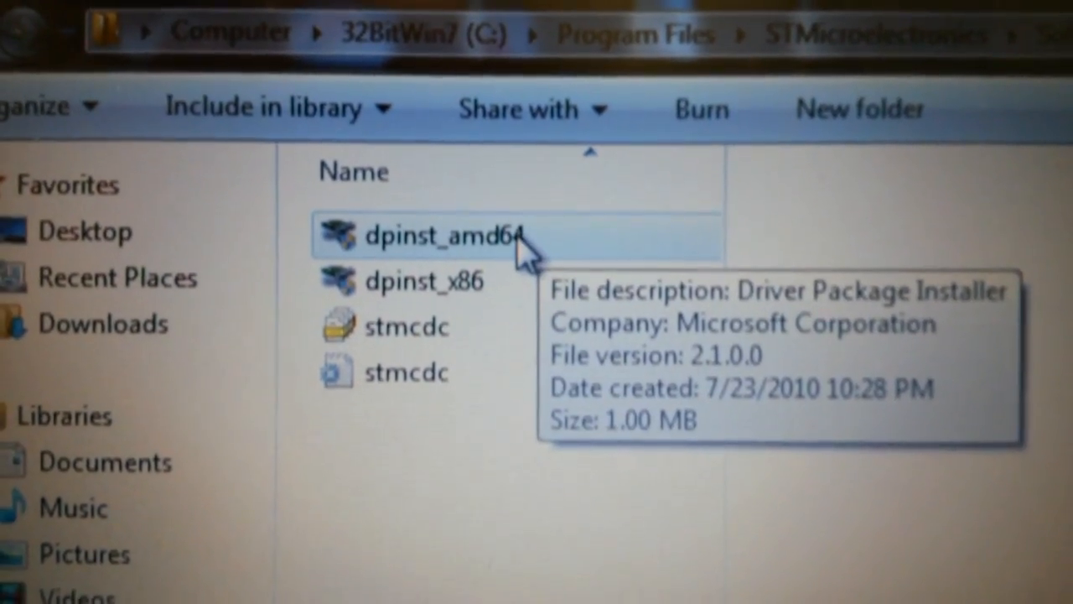
Launch the 32-bit driver installer dpinst_x86.
left_click(402, 283)
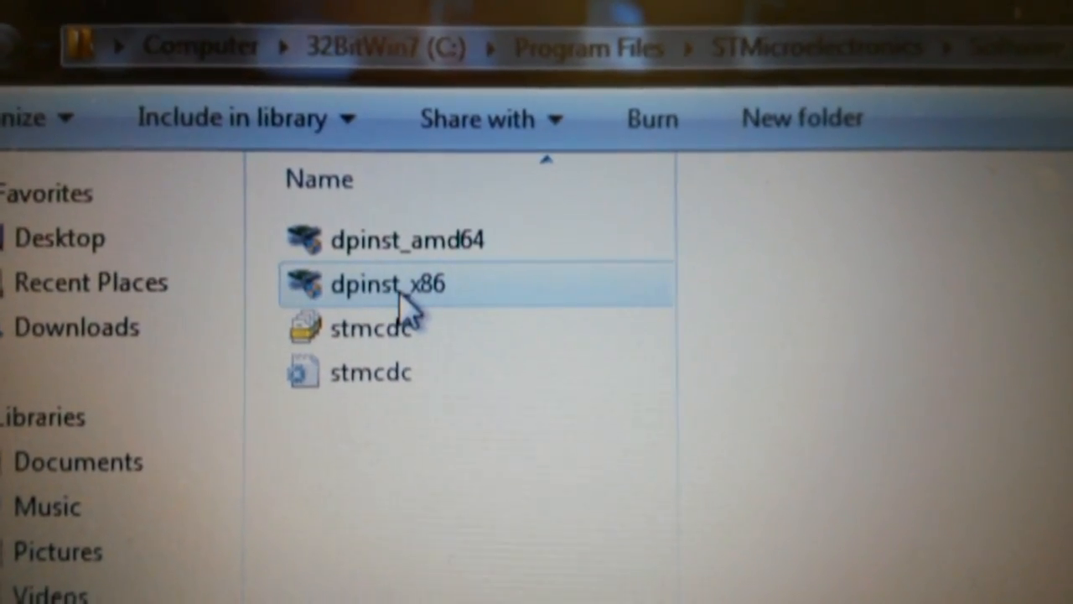
mouse_move(386, 286)
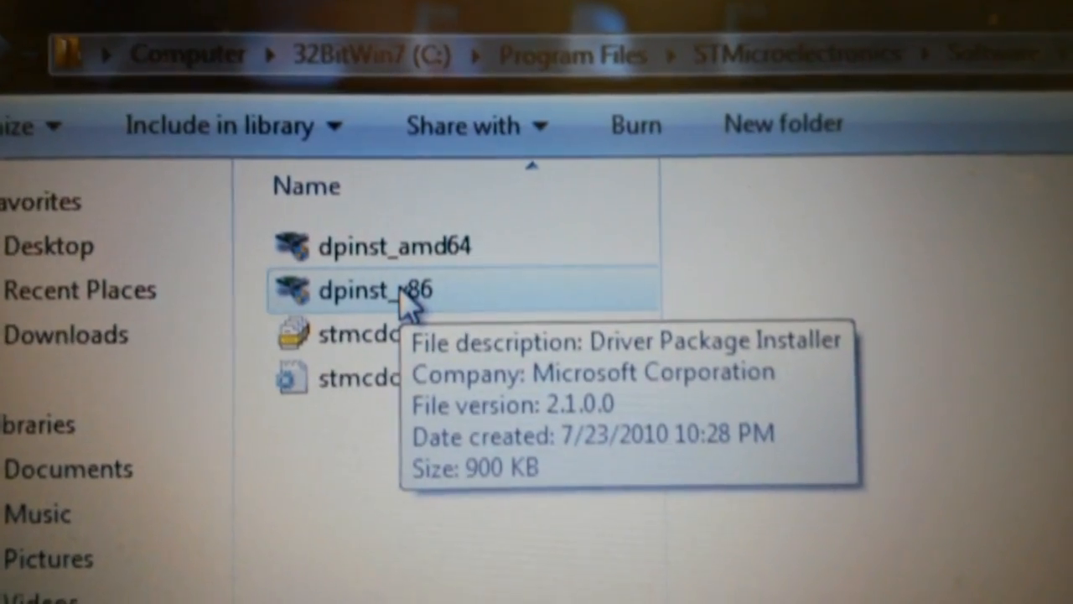
double_click(375, 290)
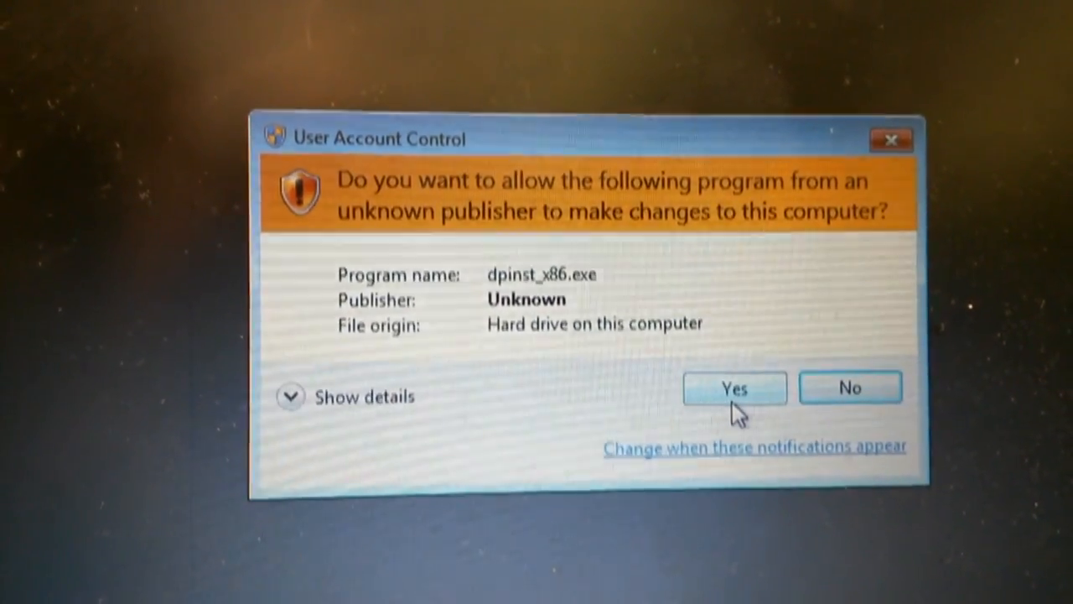
Allow dpinst_x86 through User Account Control and step through the STM32 driver wizard.
left_click(734, 387)
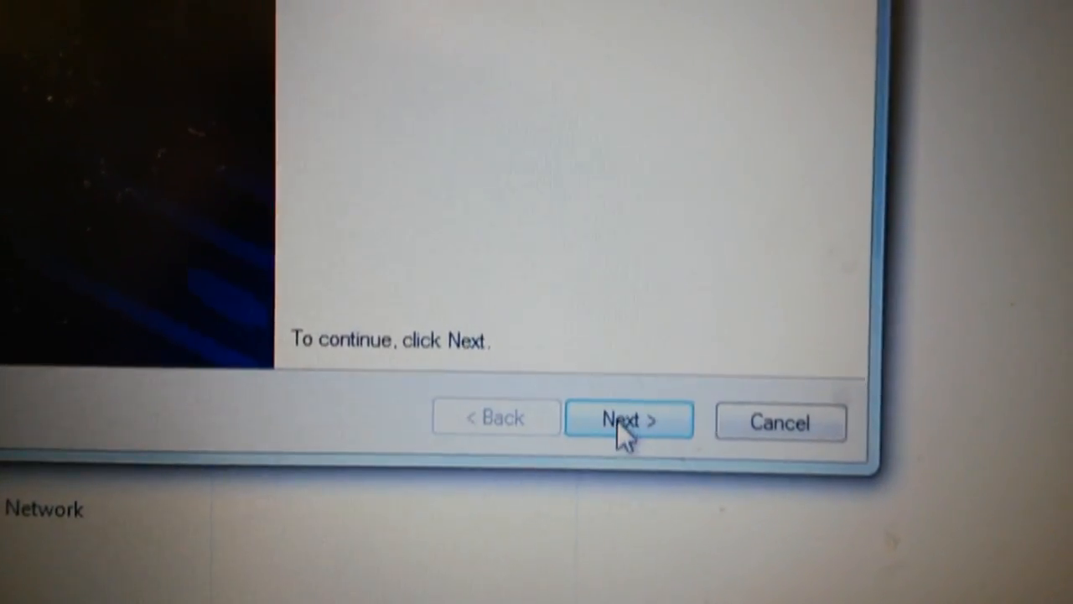
left_click(629, 418)
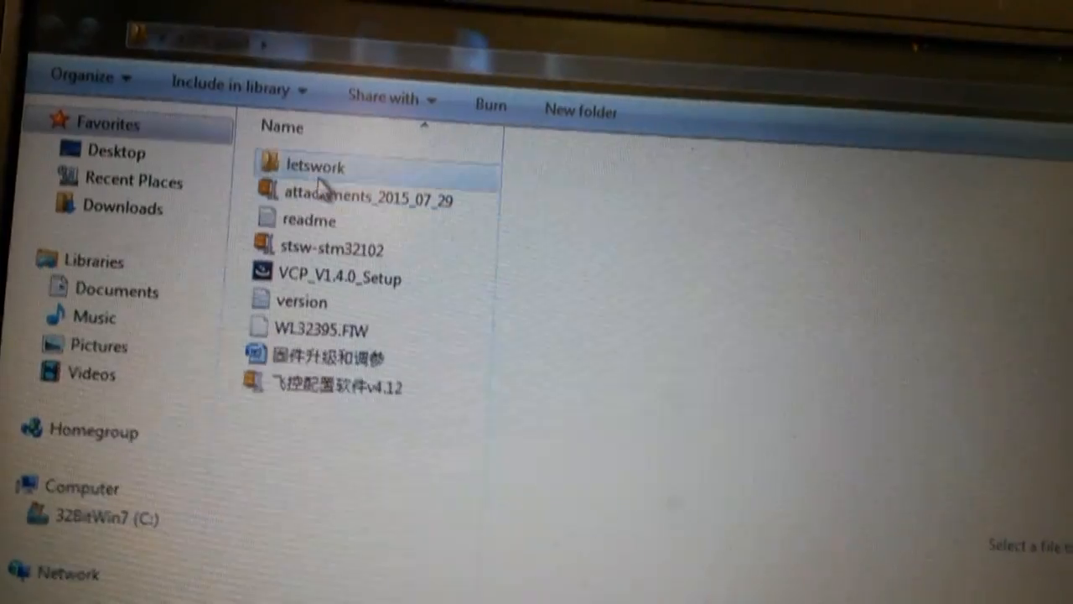
Open the letswork folder and run FlightCtrlConfig despite the unverified-publisher warning.
left_click(314, 166)
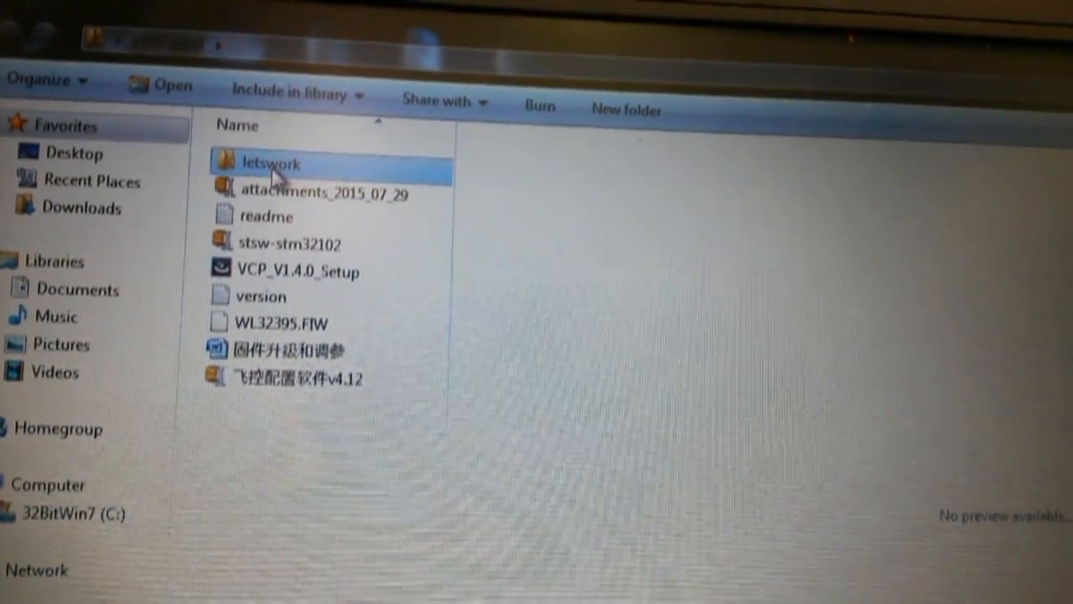
double_click(270, 163)
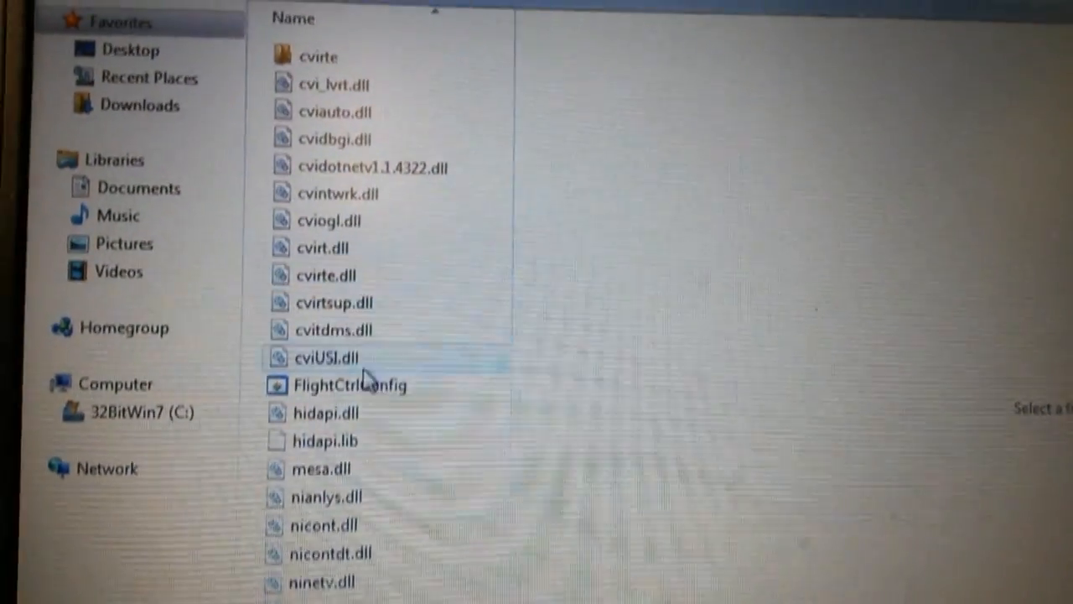
left_click(350, 385)
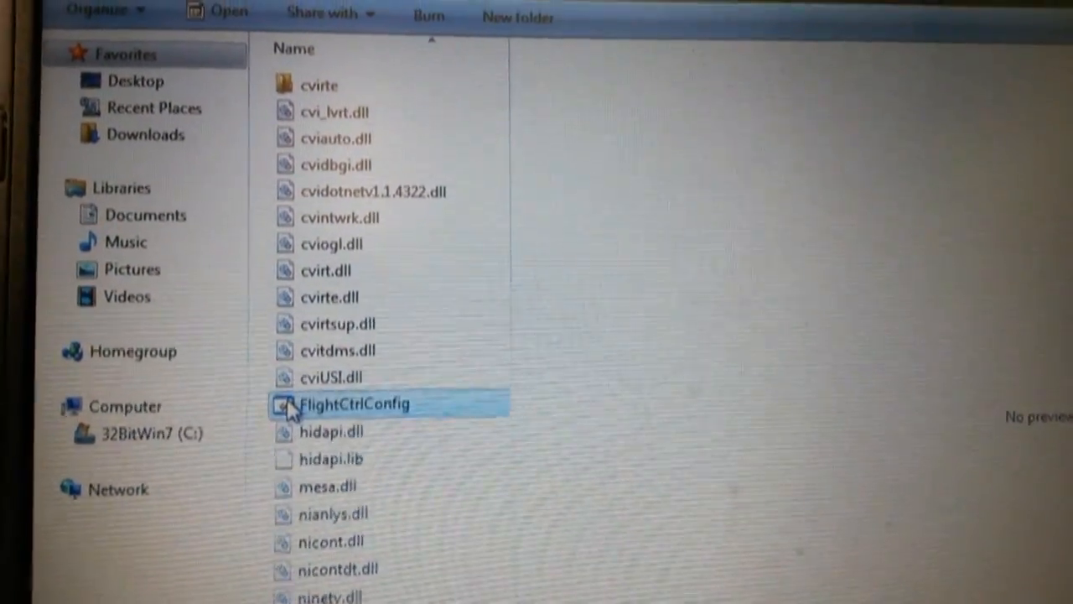
double_click(353, 403)
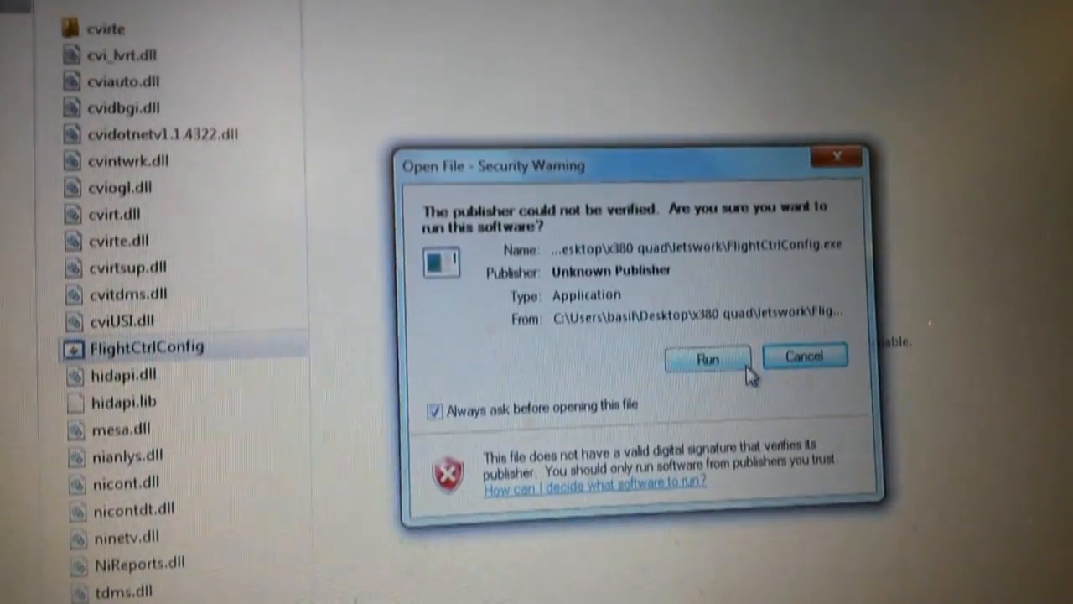
left_click(707, 359)
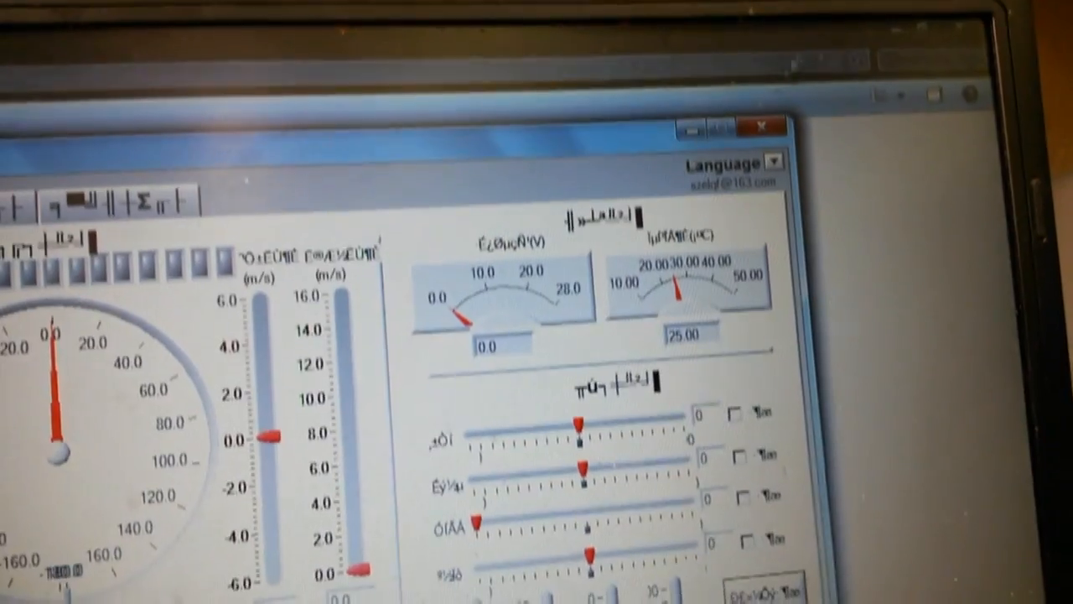
Switch FlightCtrlConfig to English, try Open USB, and dismiss 'Unable to open device'.
left_click(769, 142)
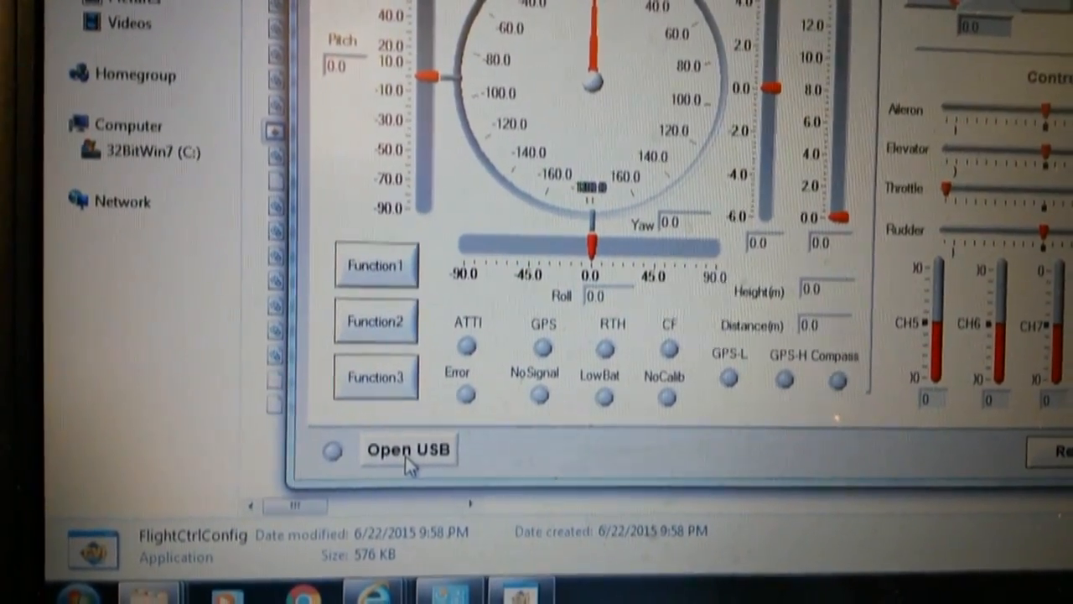
left_click(408, 449)
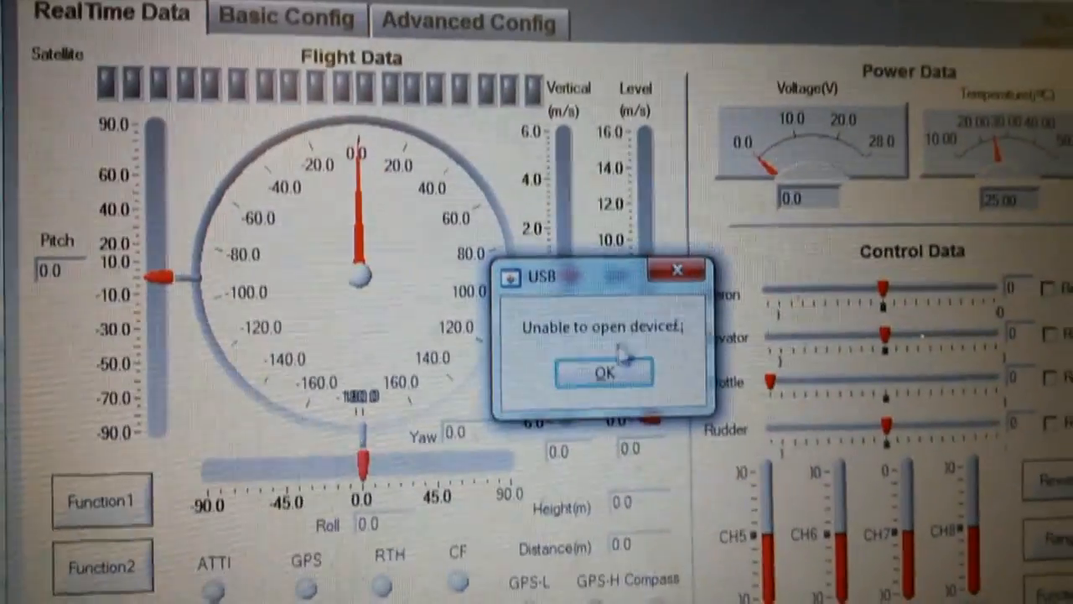
left_click(604, 373)
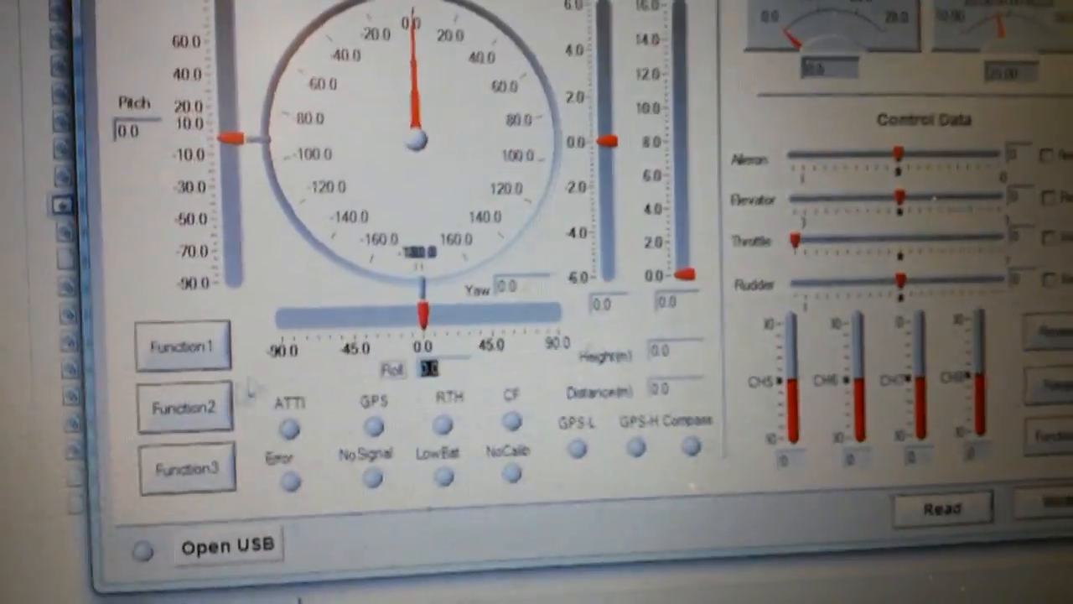